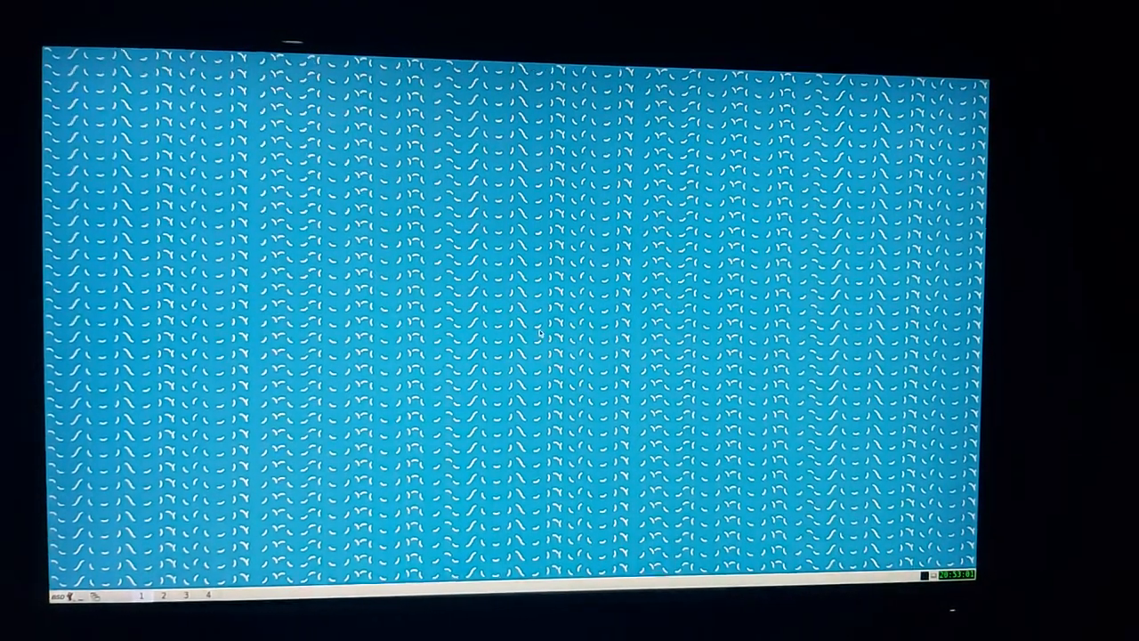
- Open the BSD start menu and browse its Multimedia submenu
left_click(71, 595)
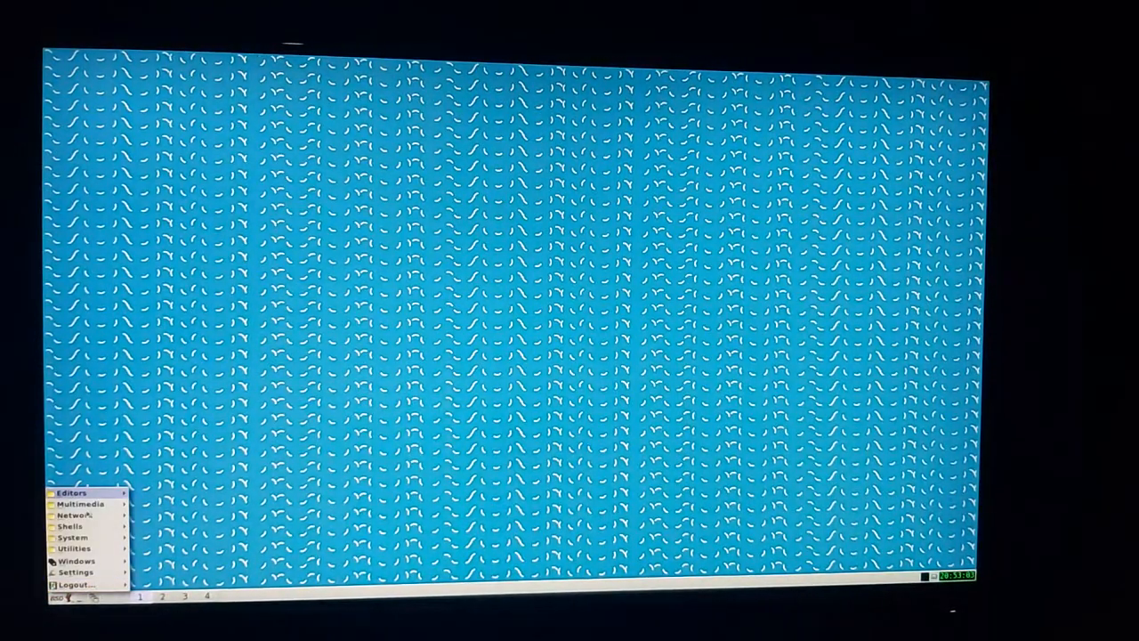
left_click(75, 514)
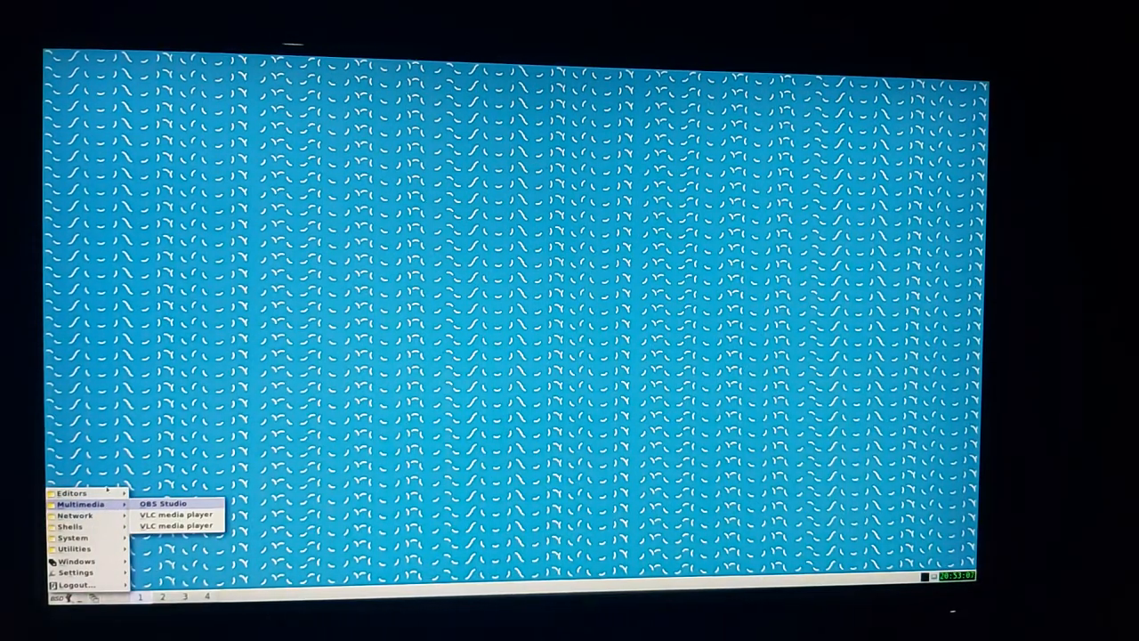
mouse_move(71, 492)
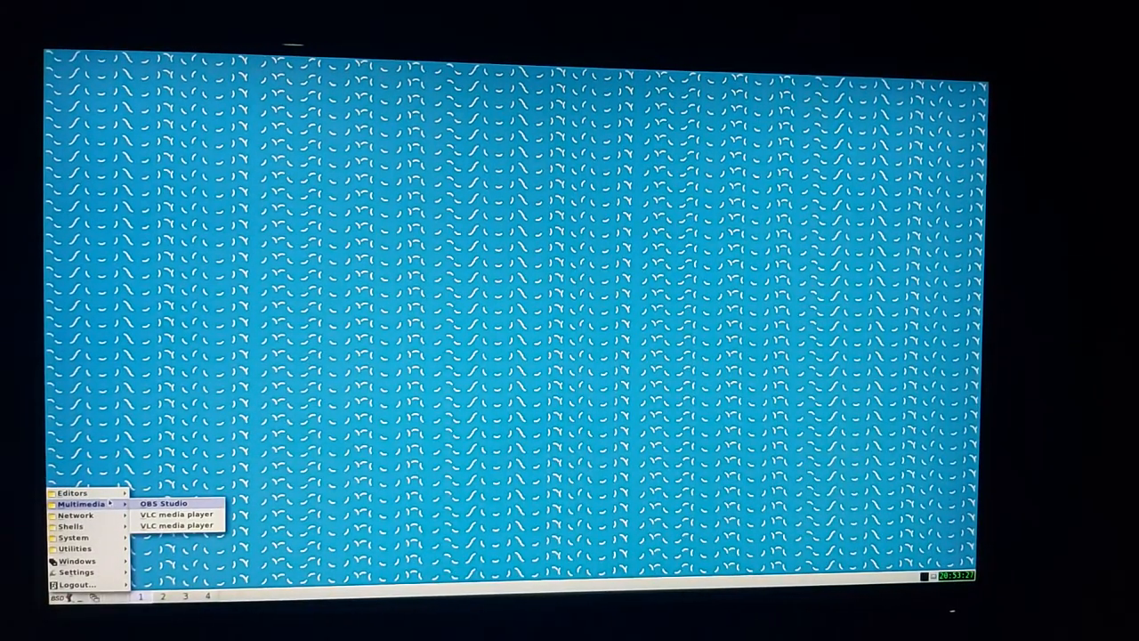
mouse_move(72, 492)
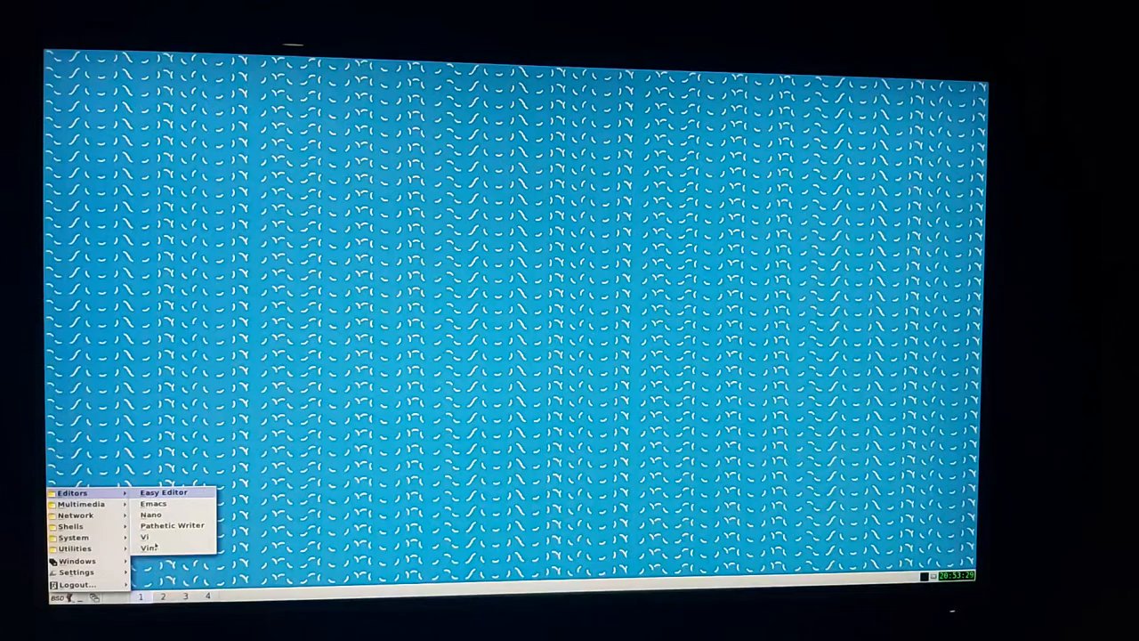
mouse_move(76, 514)
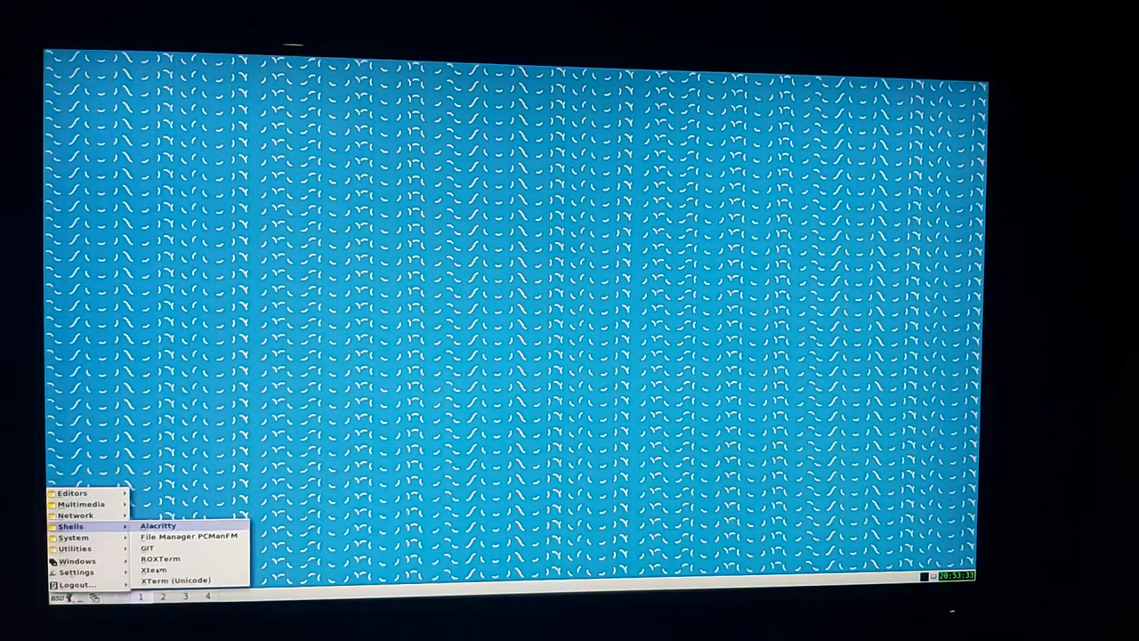
- Launch Alacritty and scroll the bugswriter.com 'Time to move on FreeBSD' article in Firefox
left_click(157, 525)
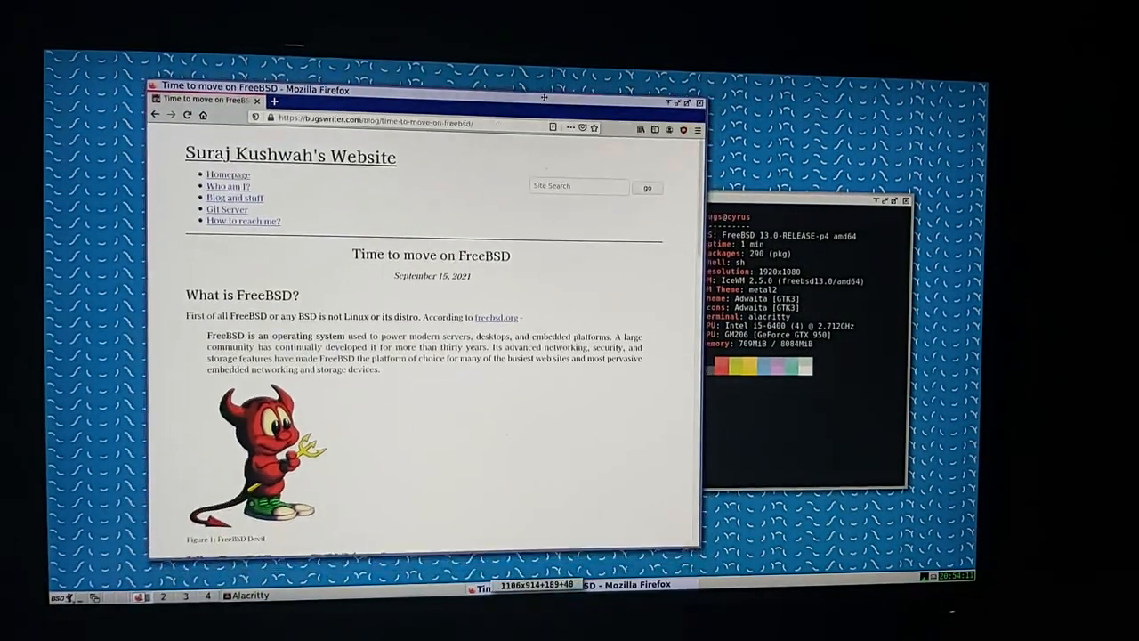
scroll("down", 3)
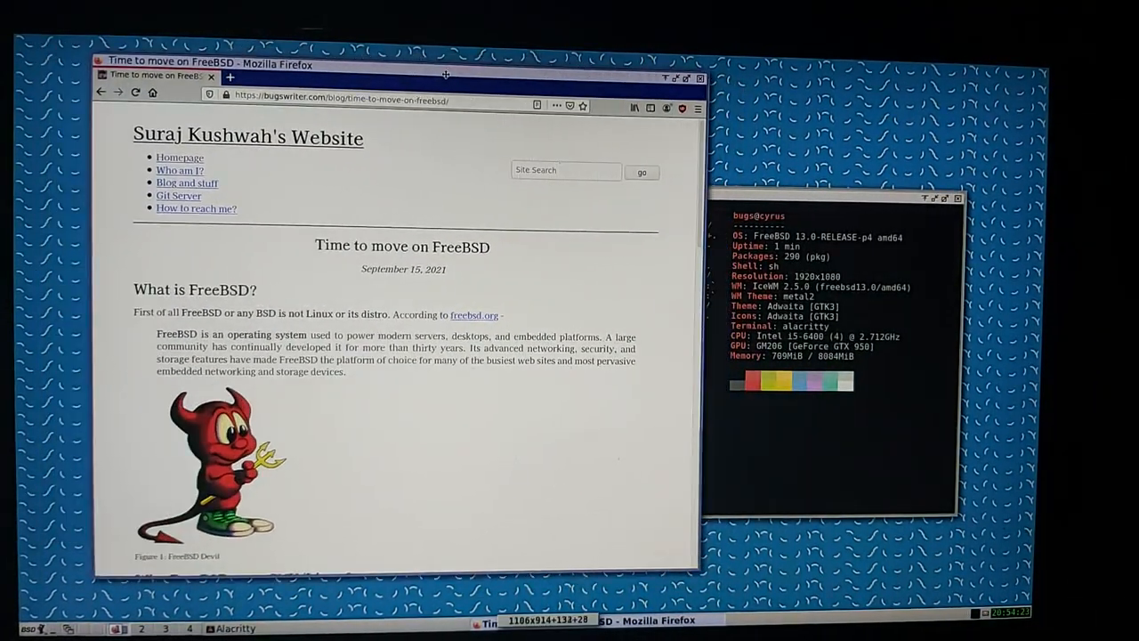
- Open freebsd.org in a new Firefox tab
left_click(231, 79)
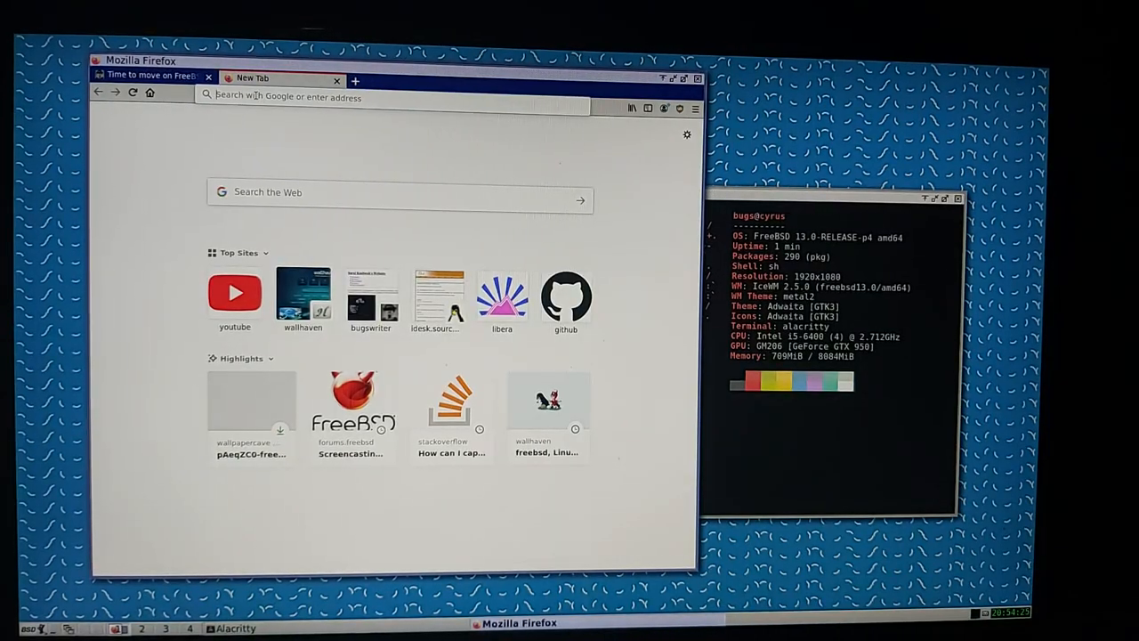
type("freebsd.org")
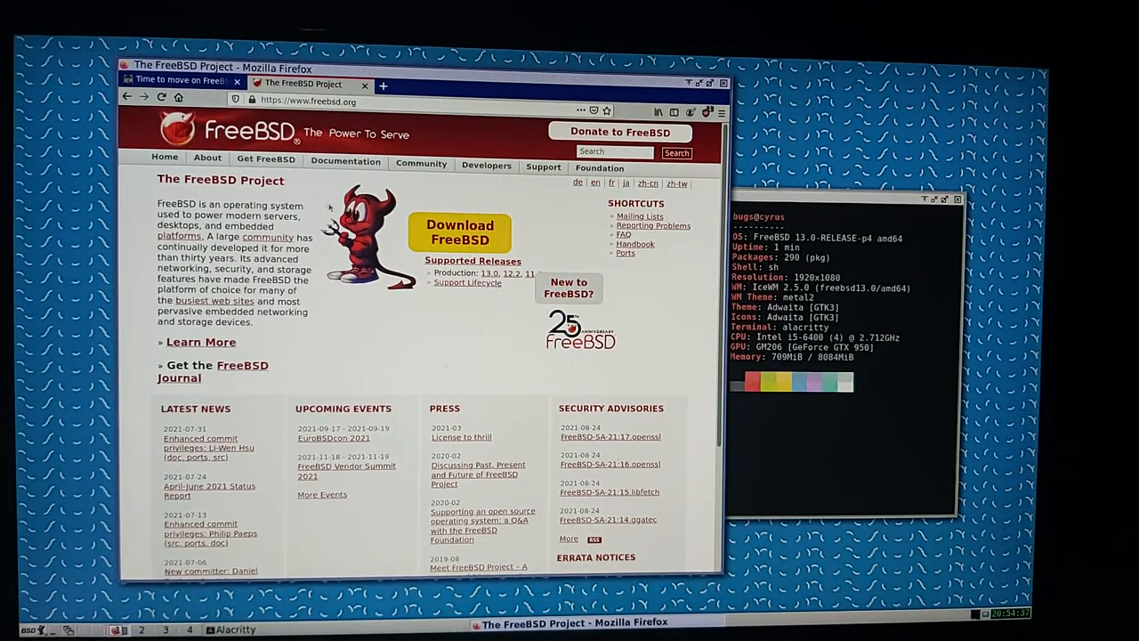
scroll("down", 3)
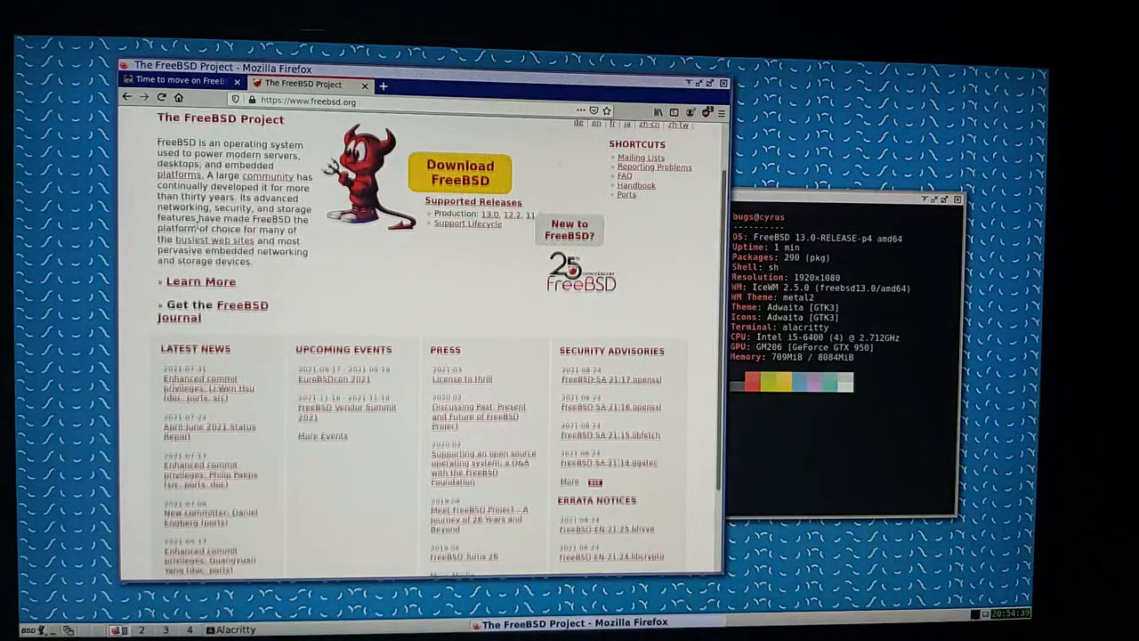
- Return to the FreeBSD blog article tab and scroll through it
left_click(177, 84)
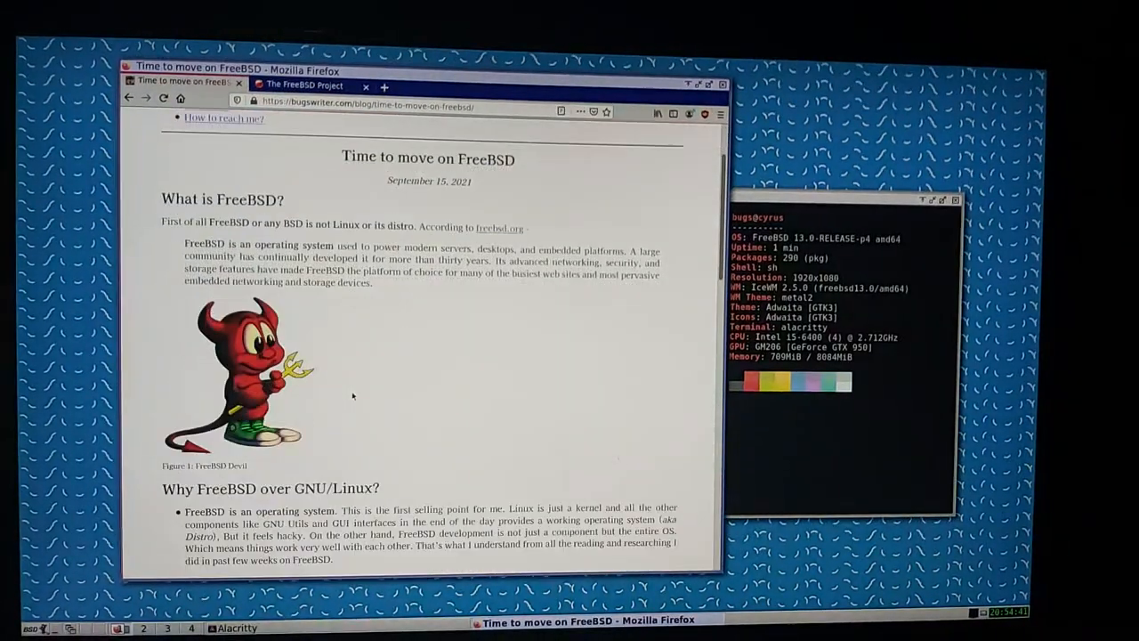
scroll("down", 3)
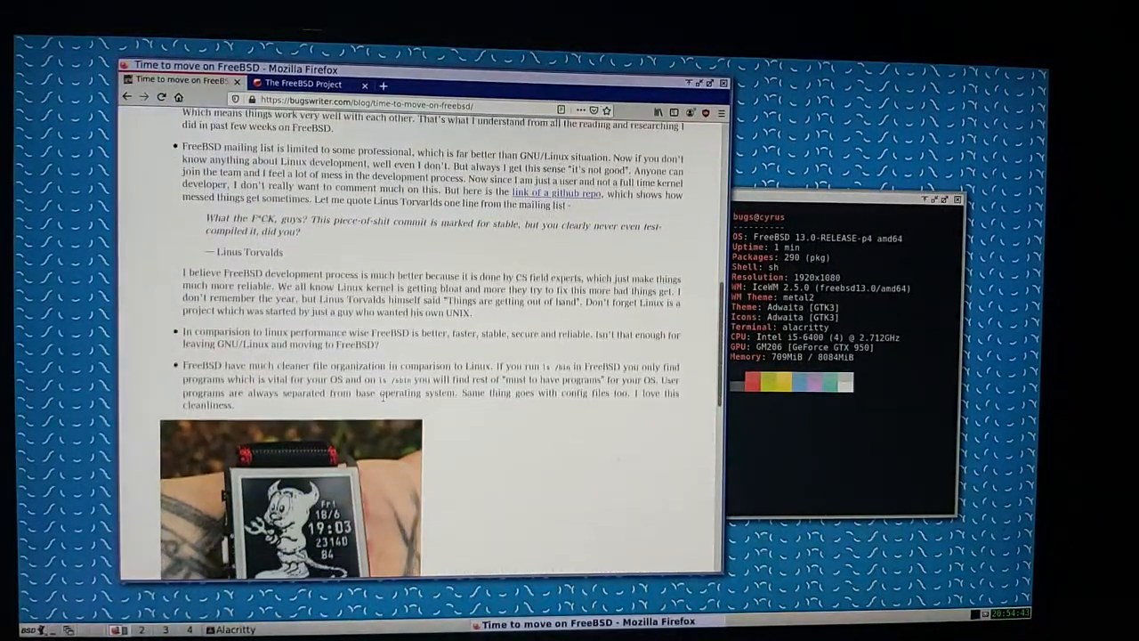
scroll("down", 3)
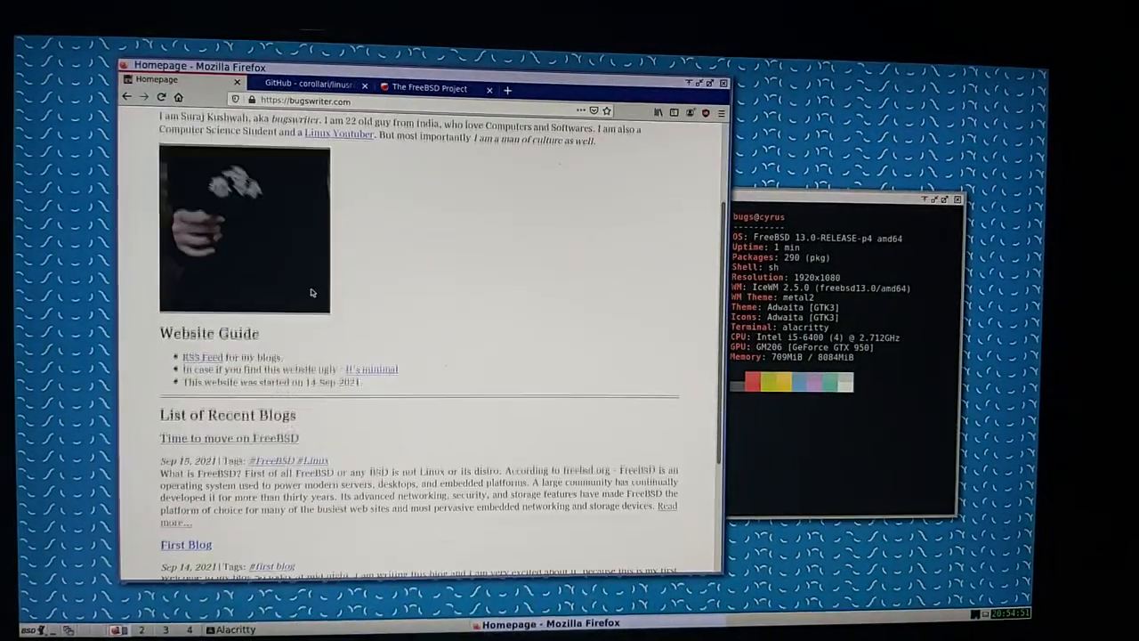
- Go back to the blog homepage and reopen the 'Time to move on FreeBSD' post
scroll("down", 3)
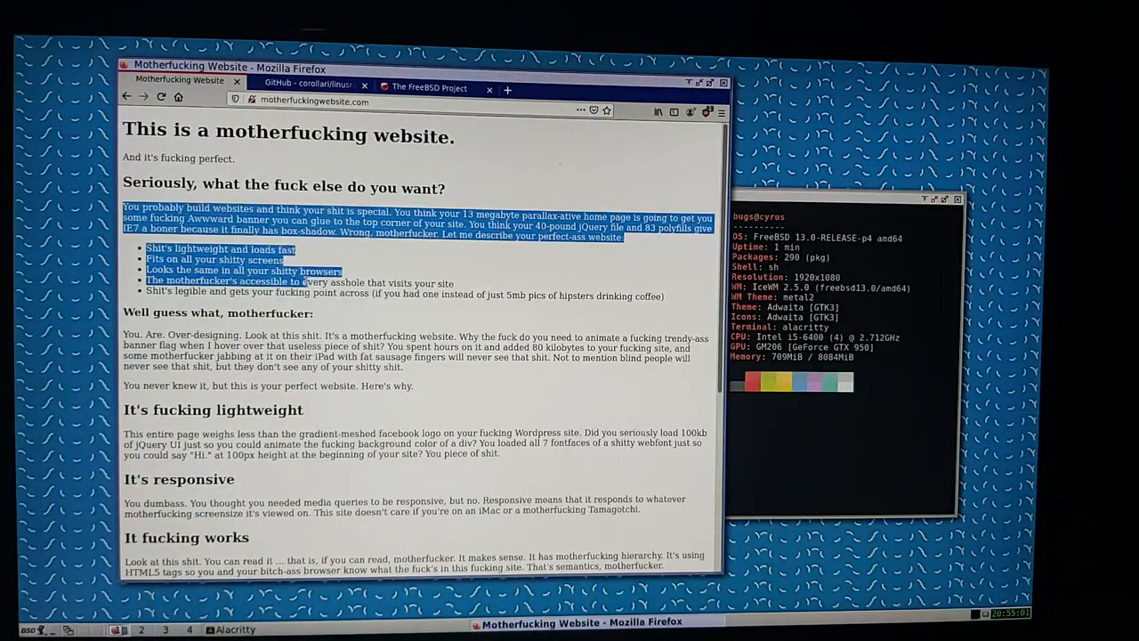
left_click(307, 82)
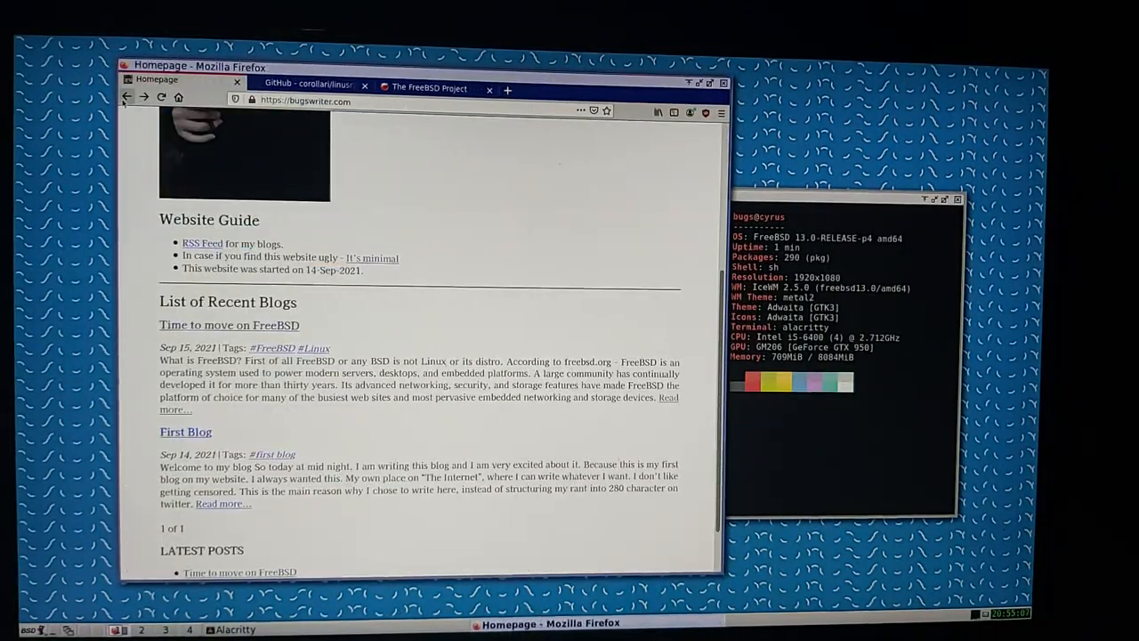
left_click(229, 325)
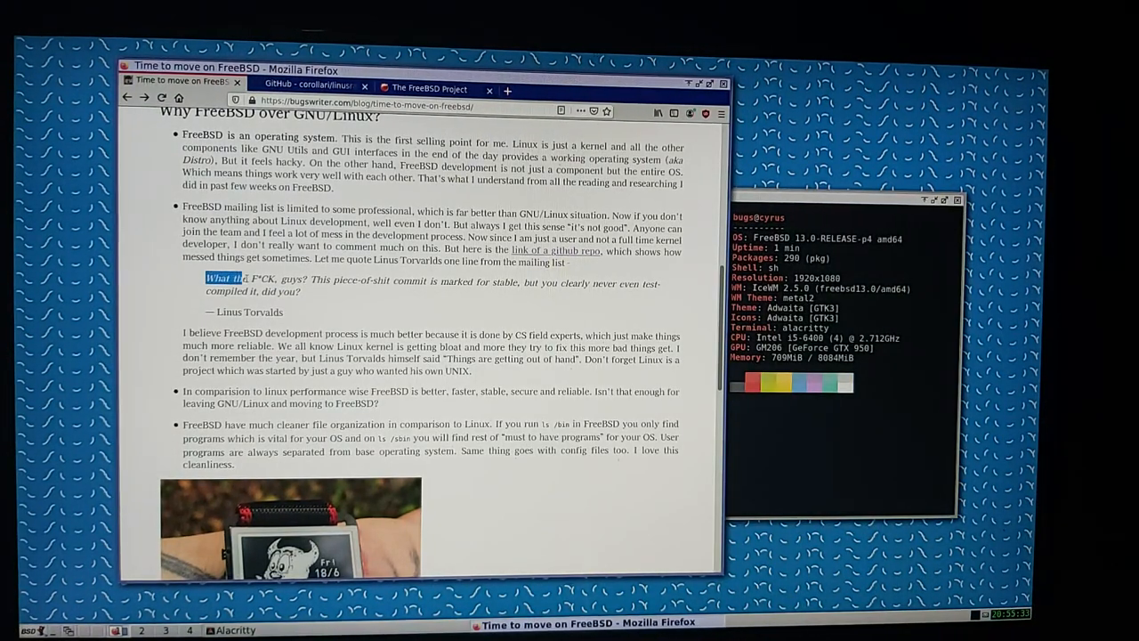
- Highlight the mailing-list quote, clear the selection, and switch to the FreeBSD Project tab
left_click_drag(249, 278, 405, 279)
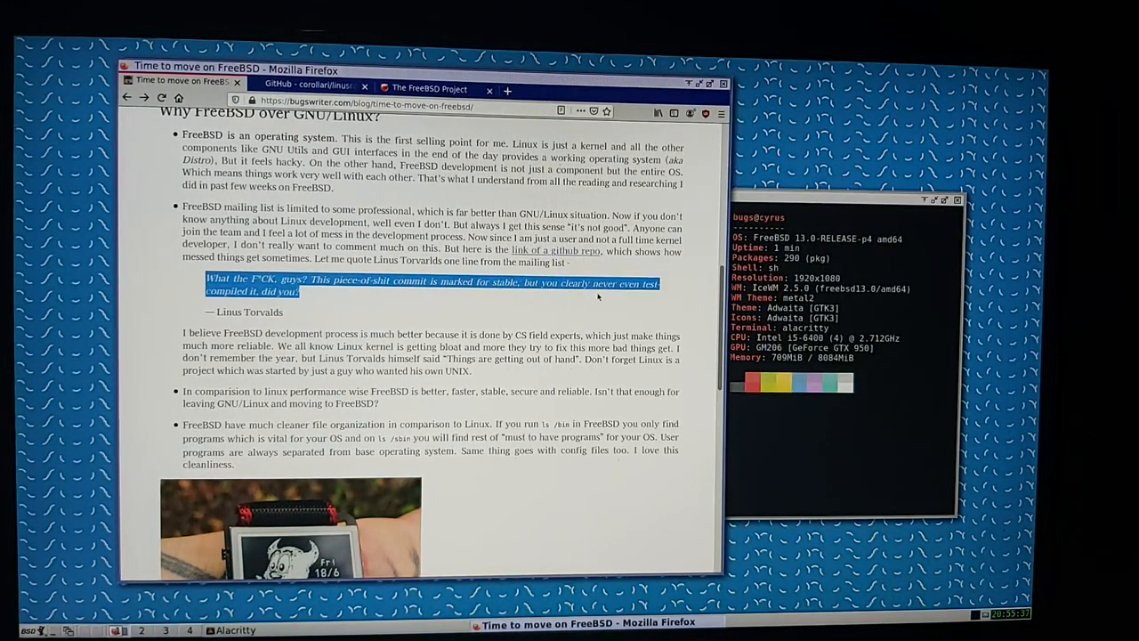
left_click(525, 298)
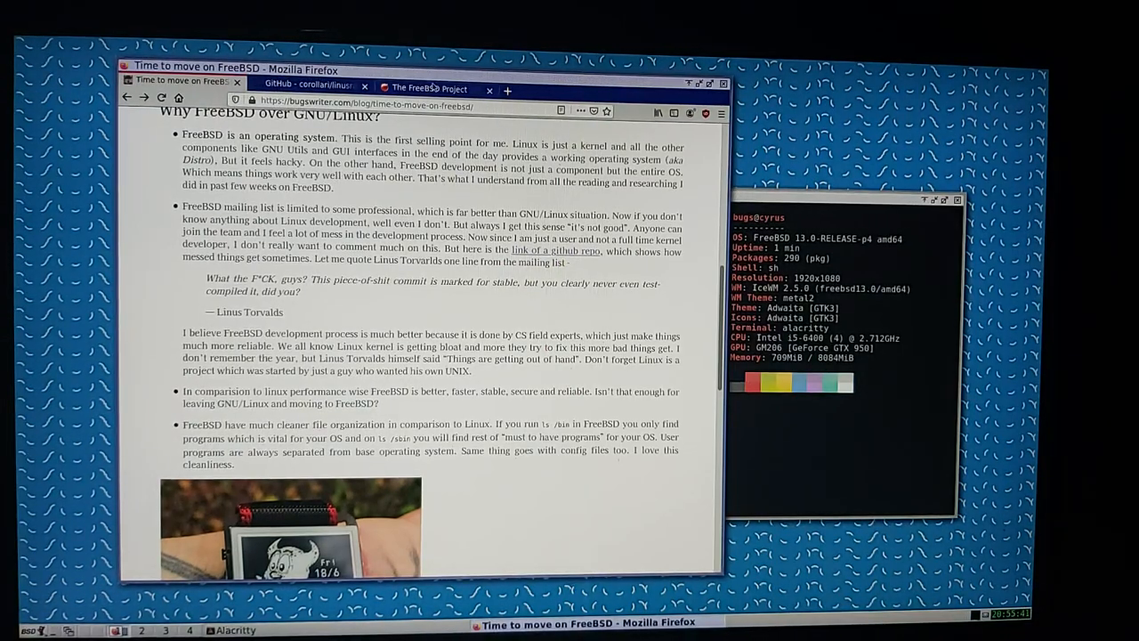
left_click(430, 88)
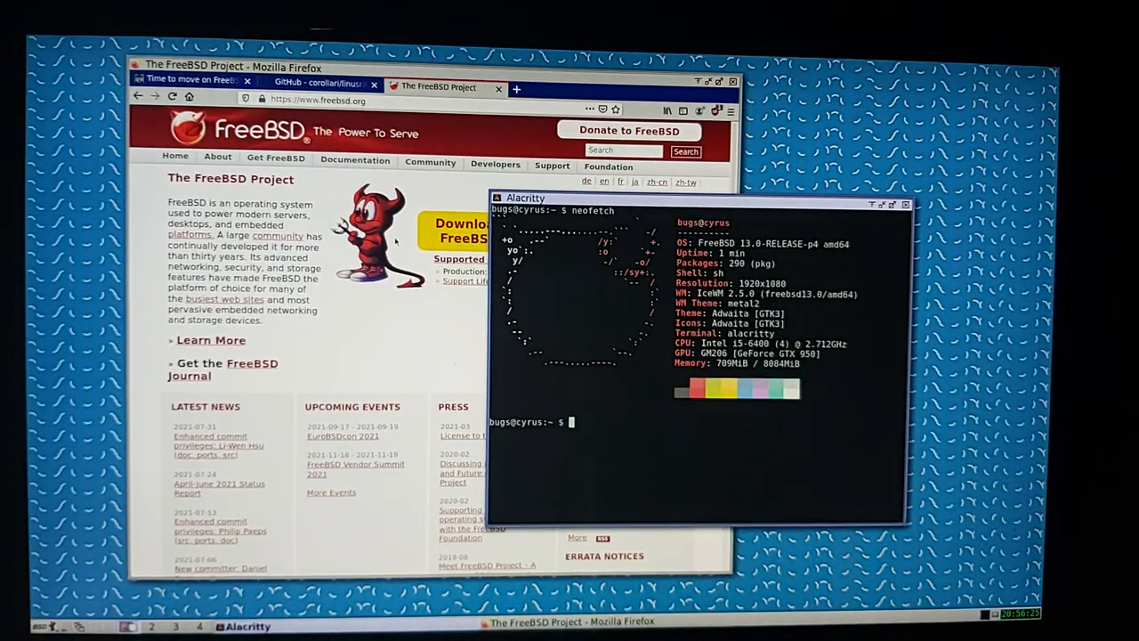
- Visit the GitHub tab, return to the article, and run ls in Alacritty
left_click(430, 163)
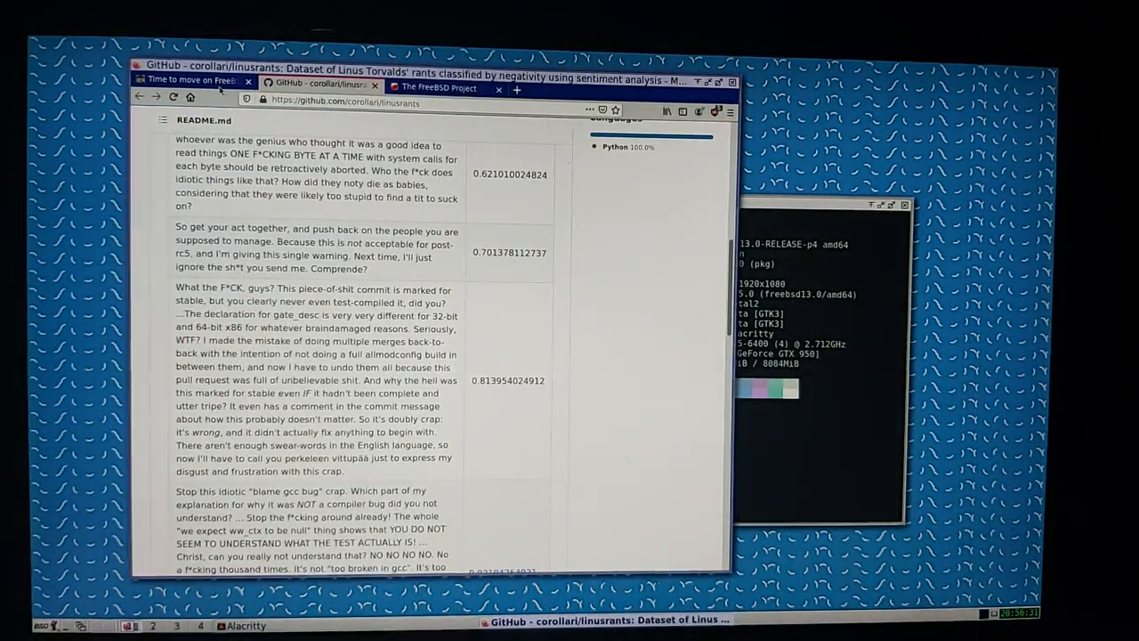
left_click(191, 83)
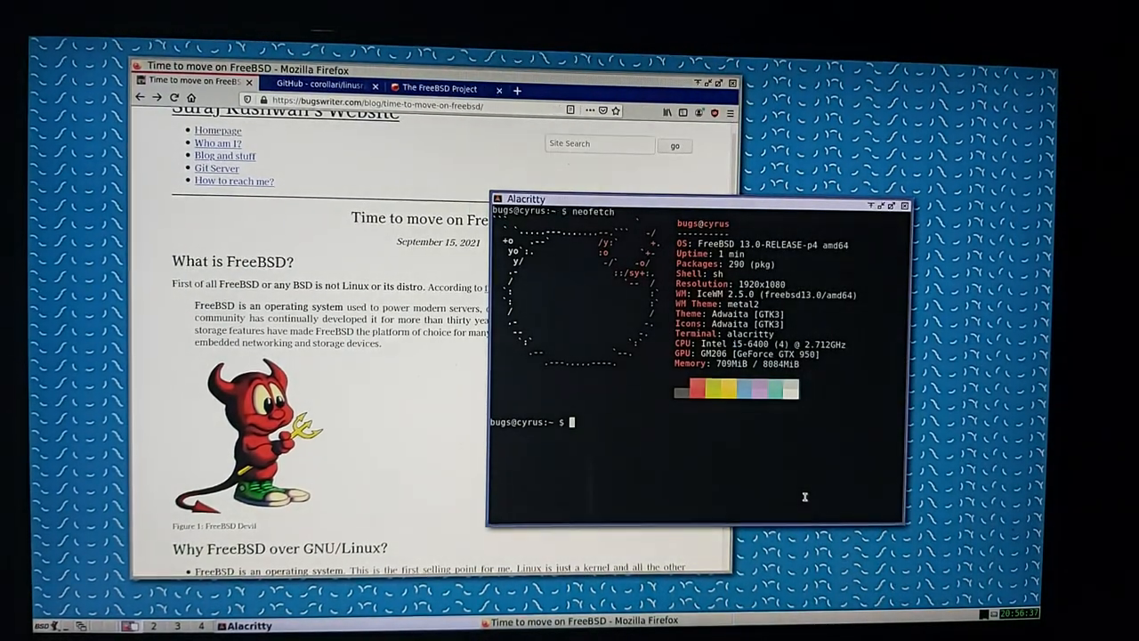
type("ls")
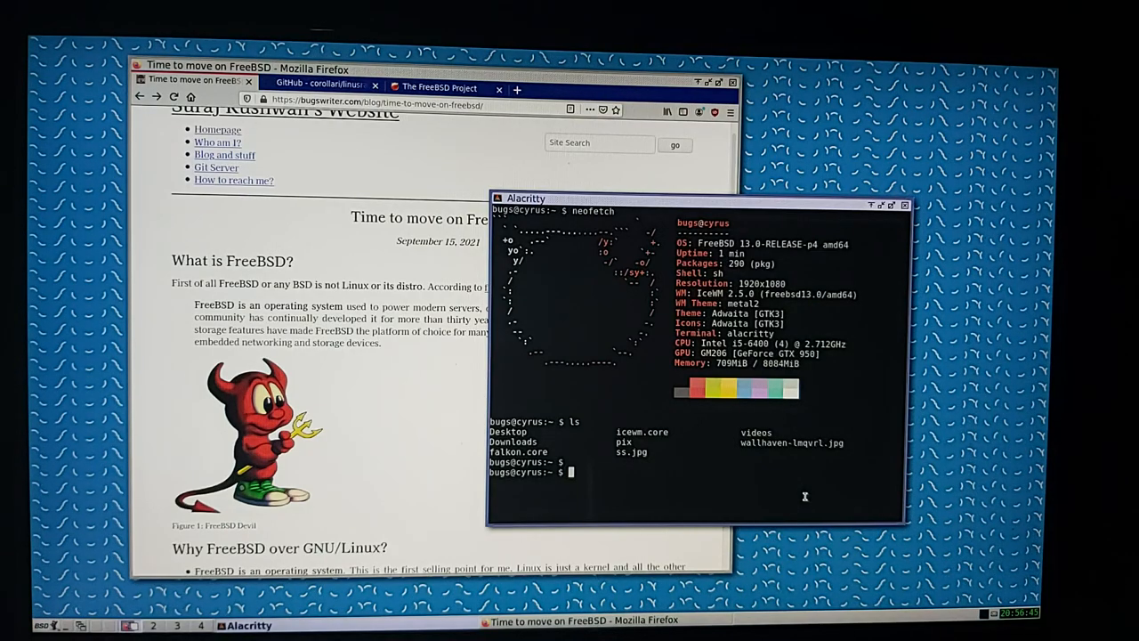
- Open the IceWM application menu with its System submenu
left_click(18, 626)
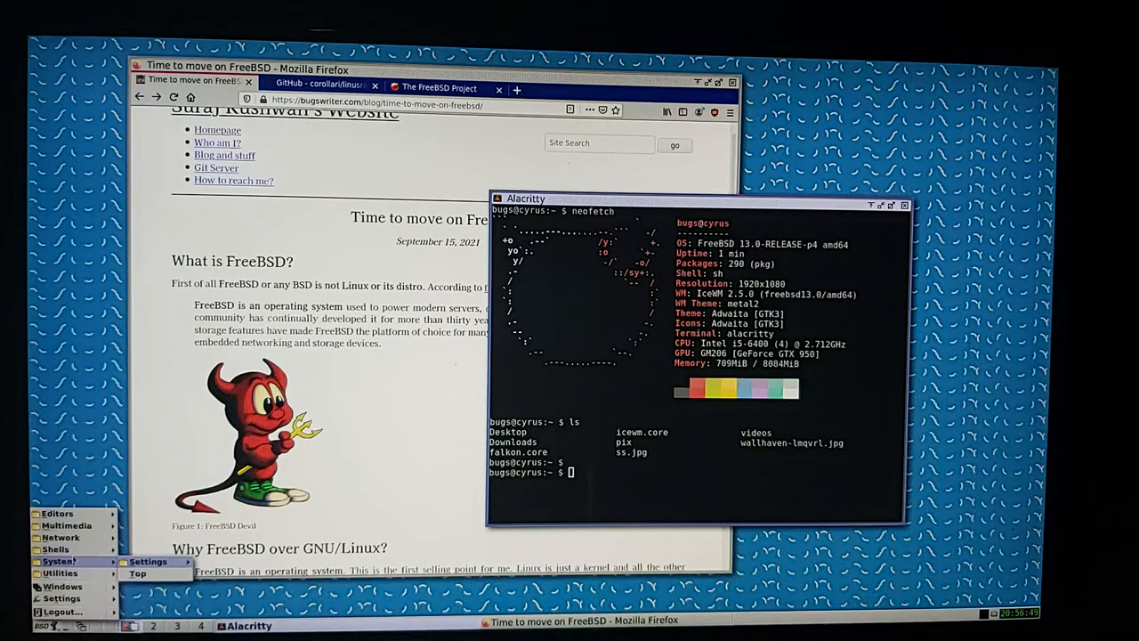
mouse_move(66, 524)
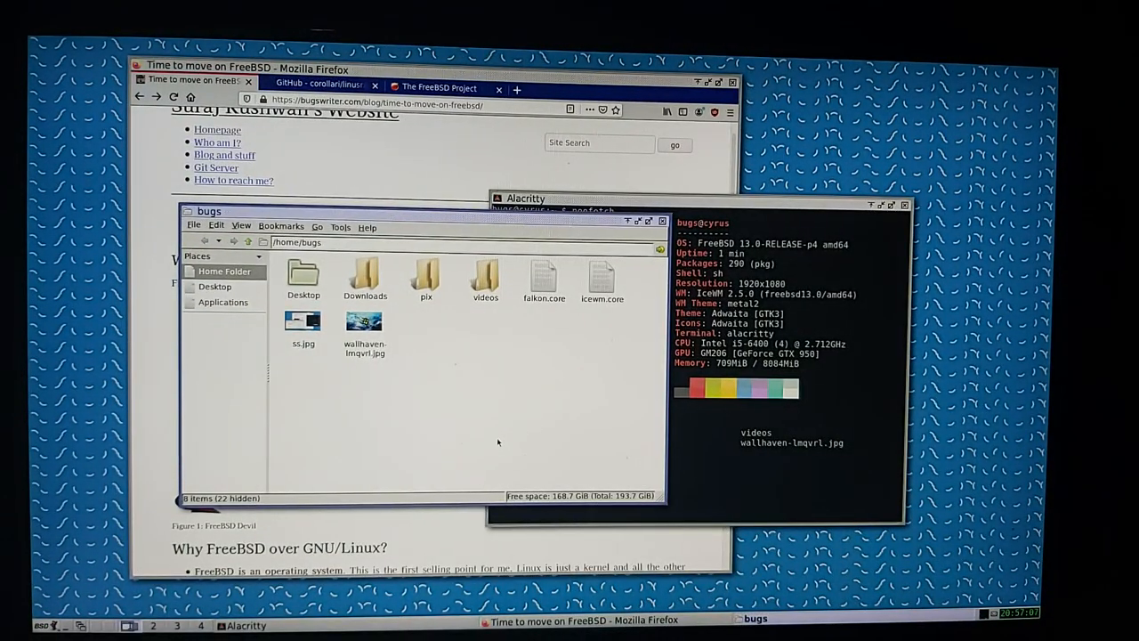
mouse_move(474, 408)
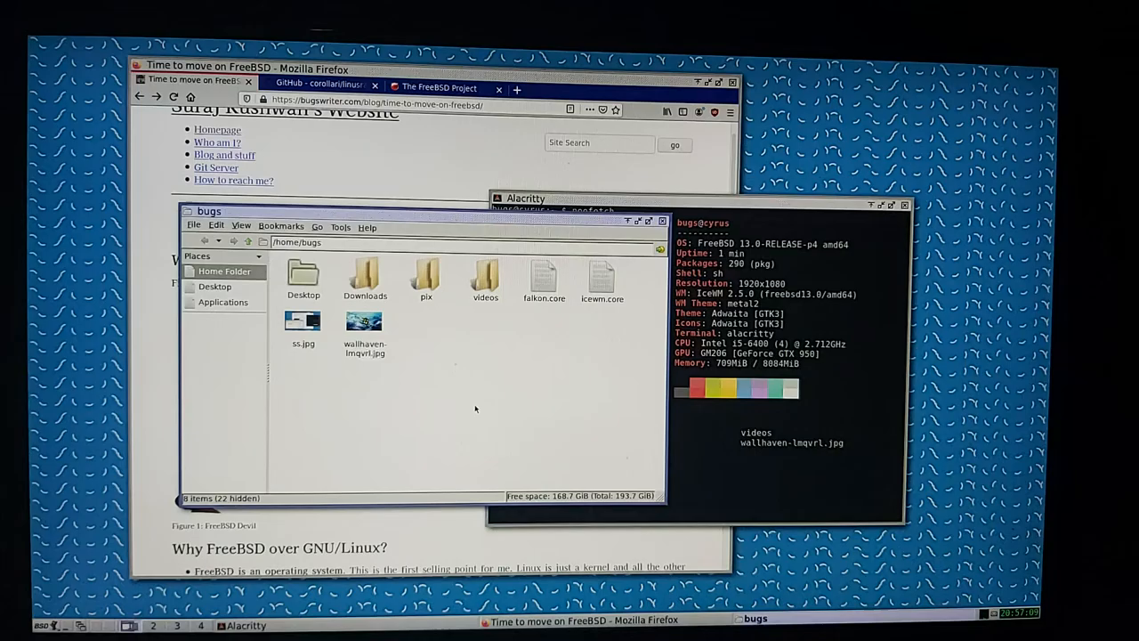
mouse_move(631, 528)
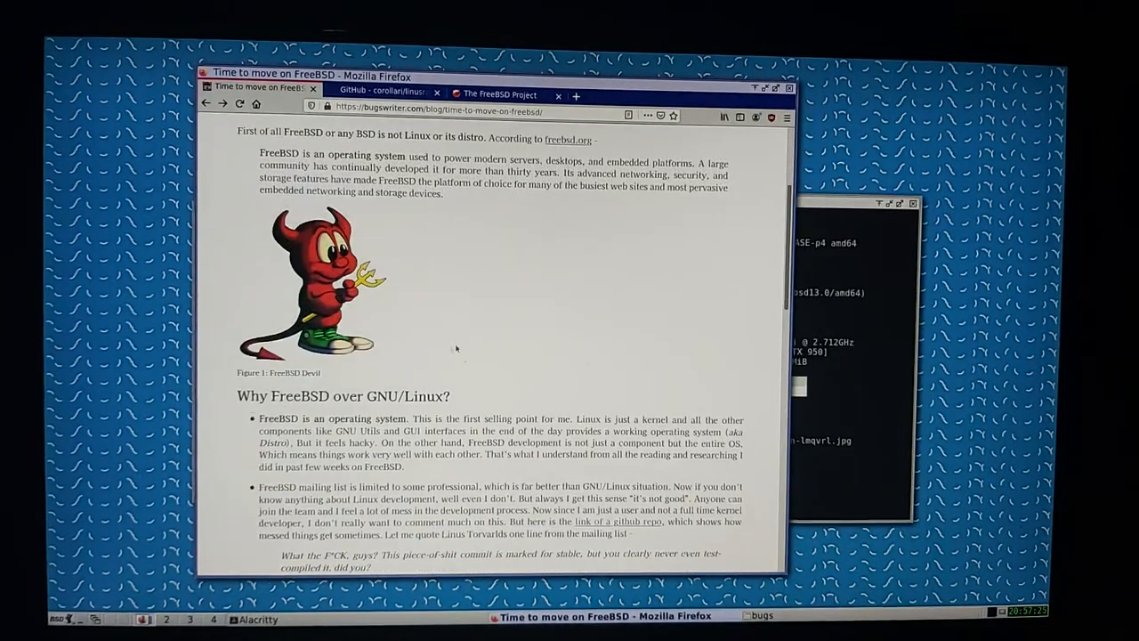
- Scroll the article down to the file-organization section and watch photo
scroll("down", 3)
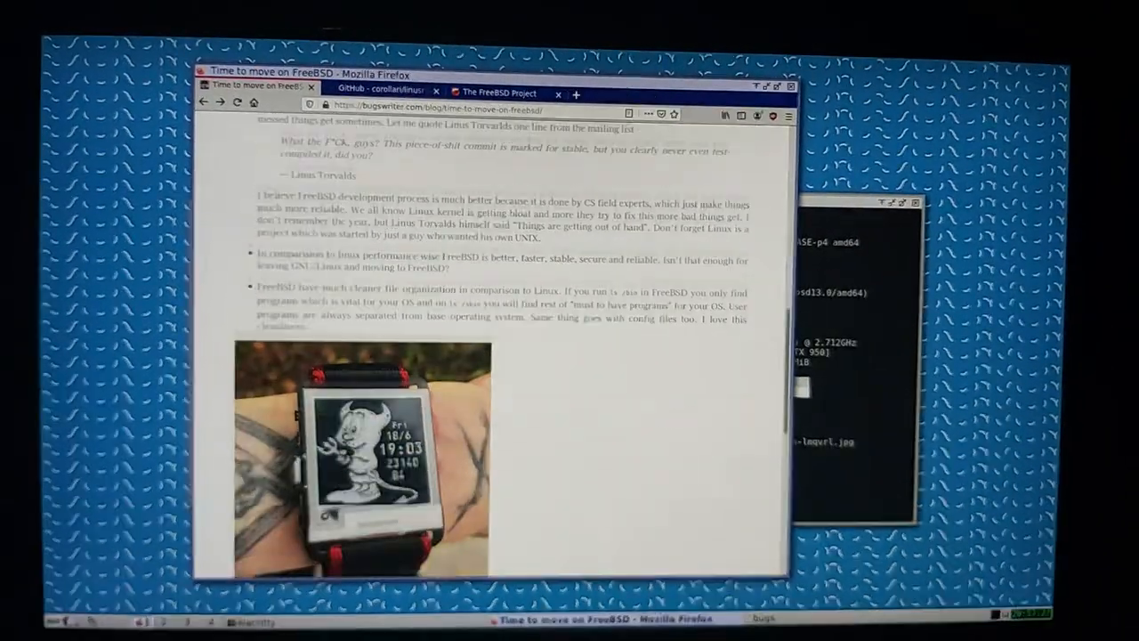
scroll("down", 3)
type("ls /b")
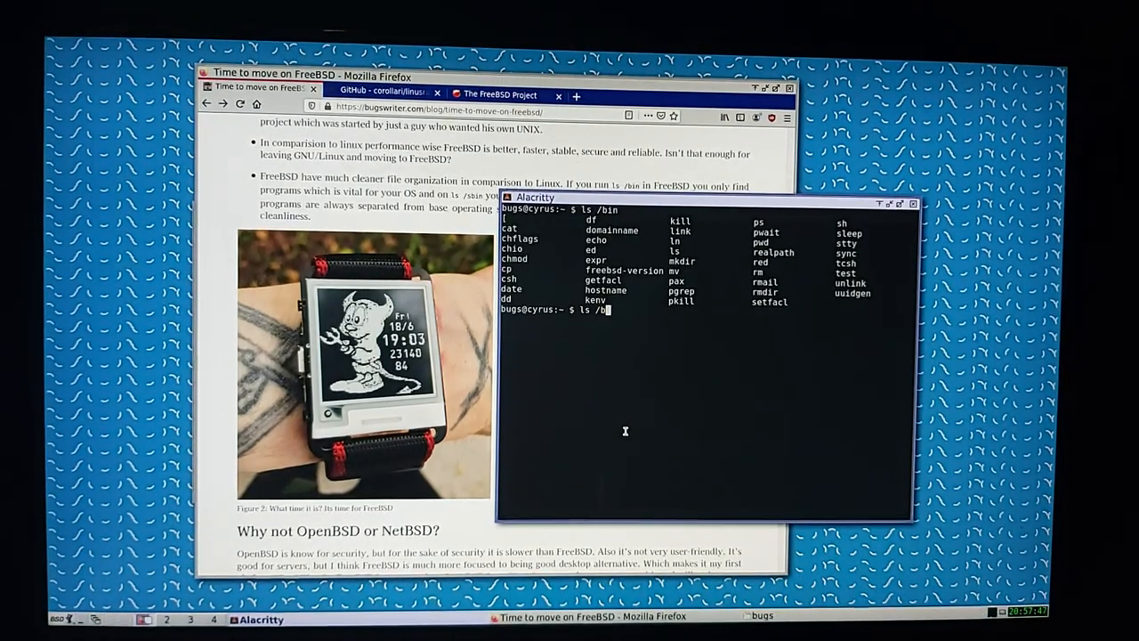
- Run ls /sbin in Alacritty
type("sbin")
key("Return")
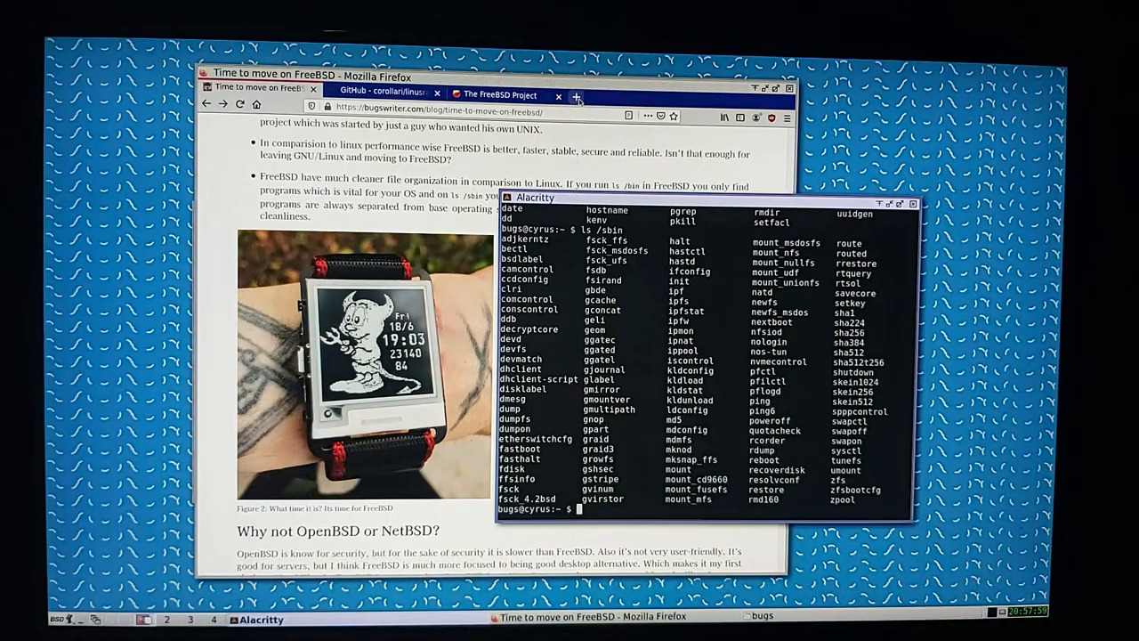
- Search YouTube in a new tab for Luke Smith's BSD videos, then close that tab
left_click(575, 96)
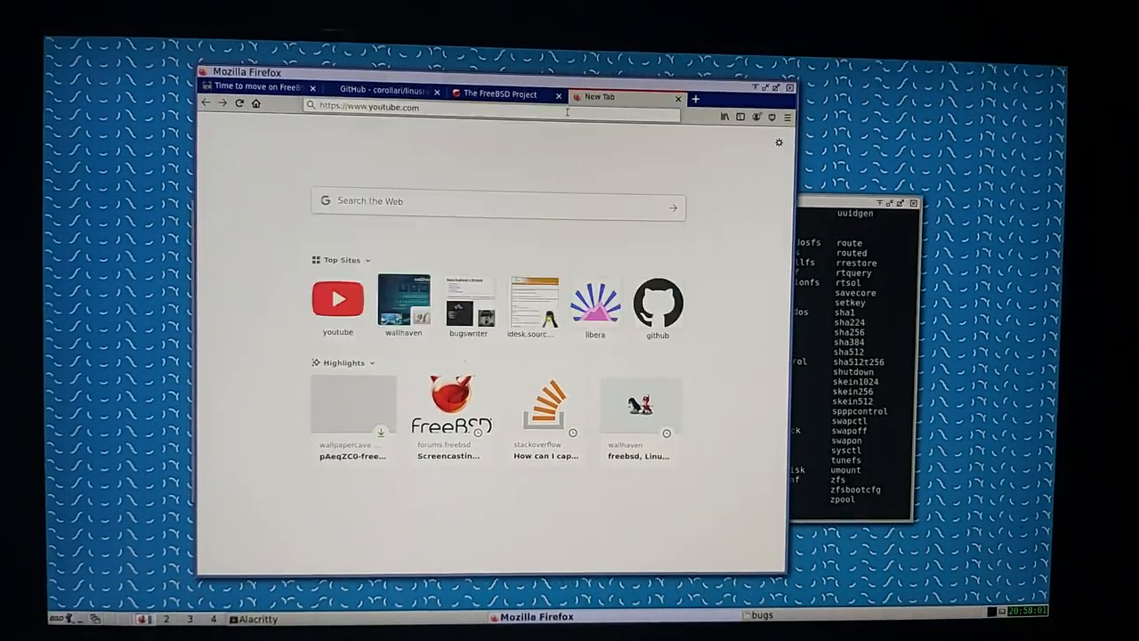
key("Return")
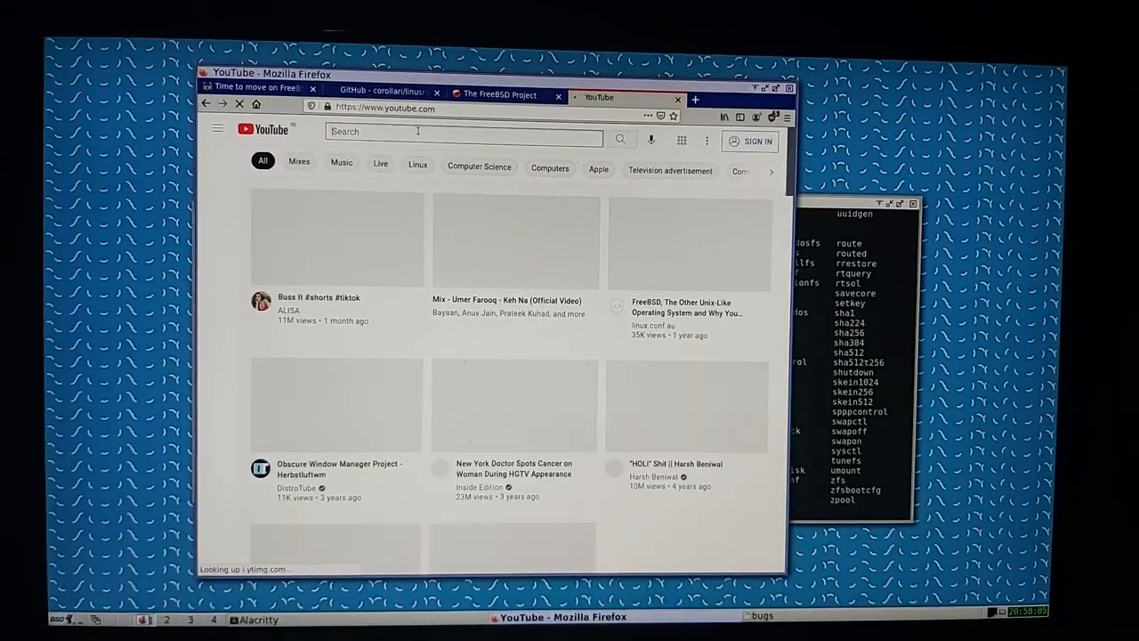
type("luke smitih")
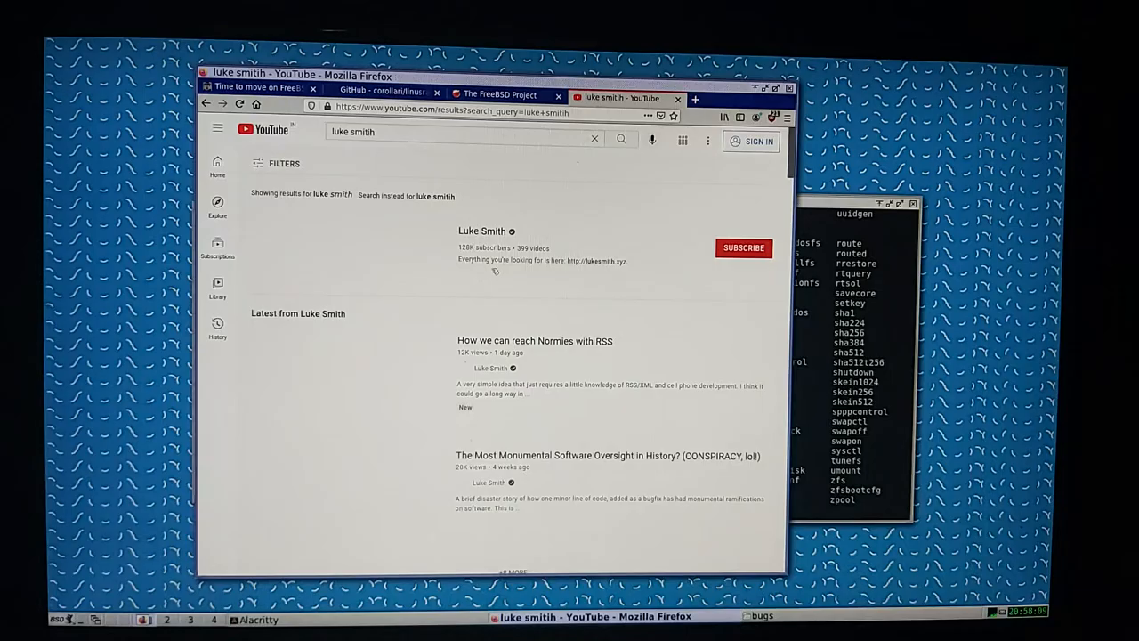
left_click(400, 132)
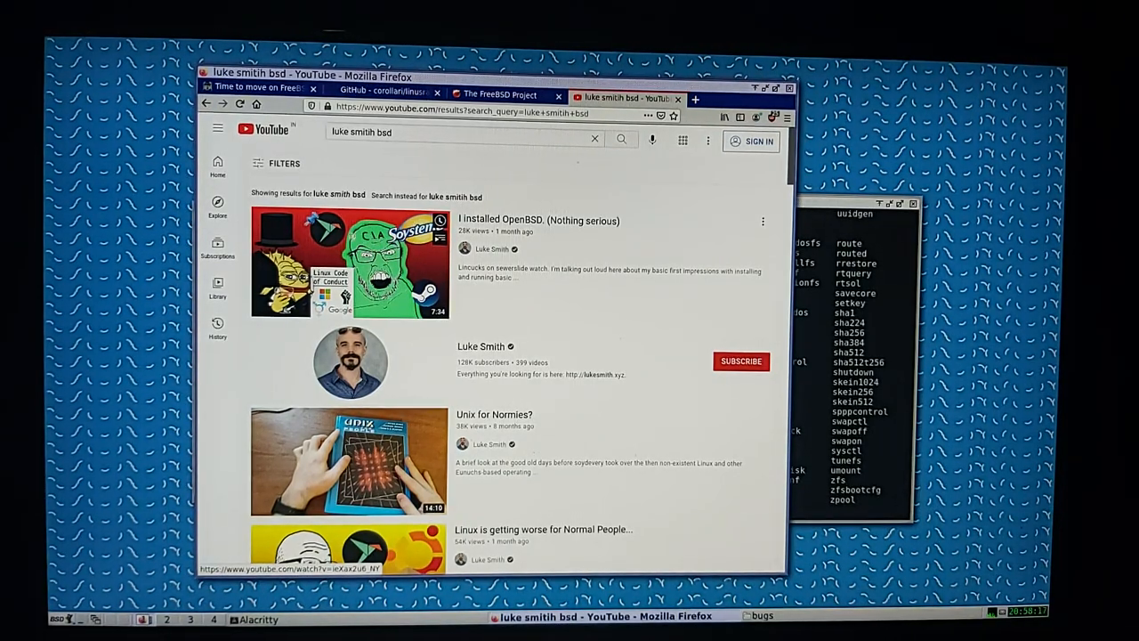
left_click(258, 87)
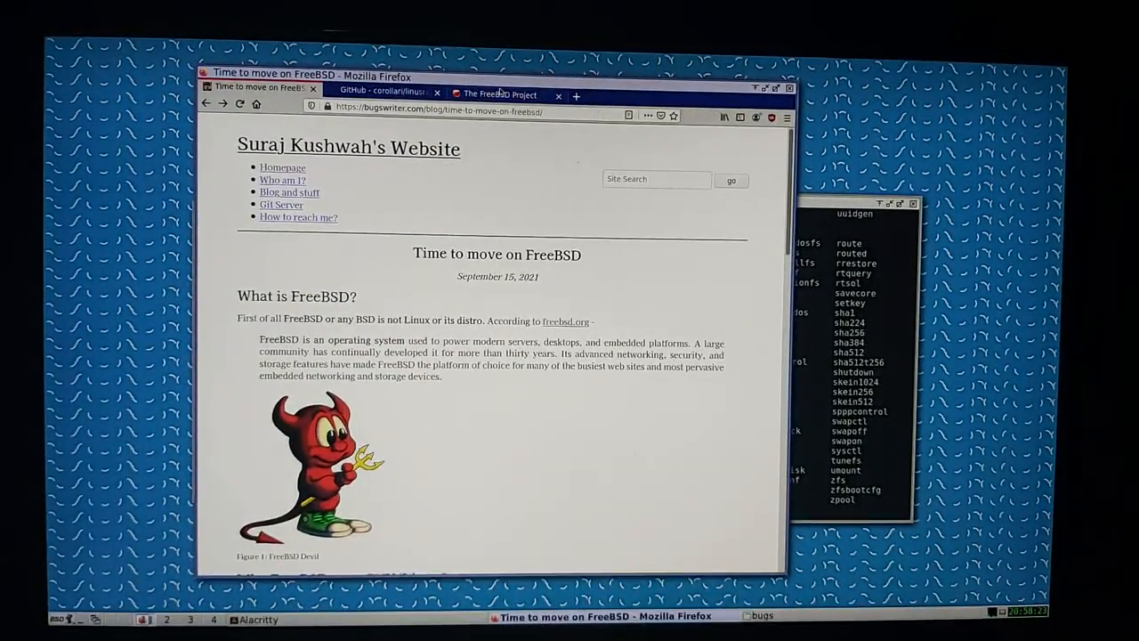
- Close The FreeBSD Project tab and scroll further down the article
left_click(499, 94)
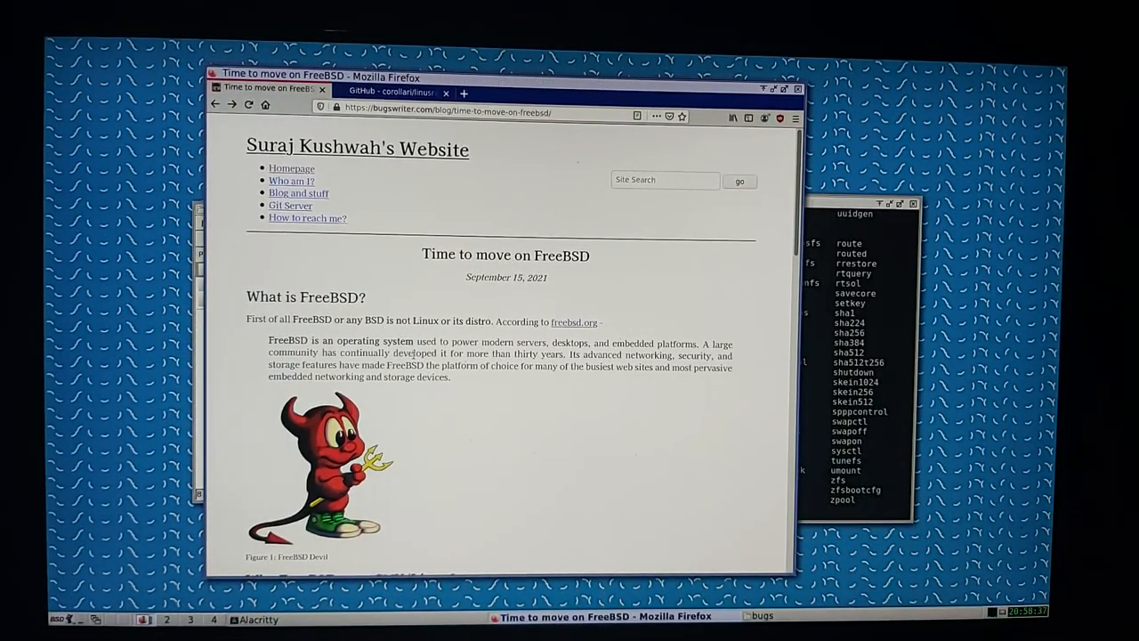
scroll("down", 3)
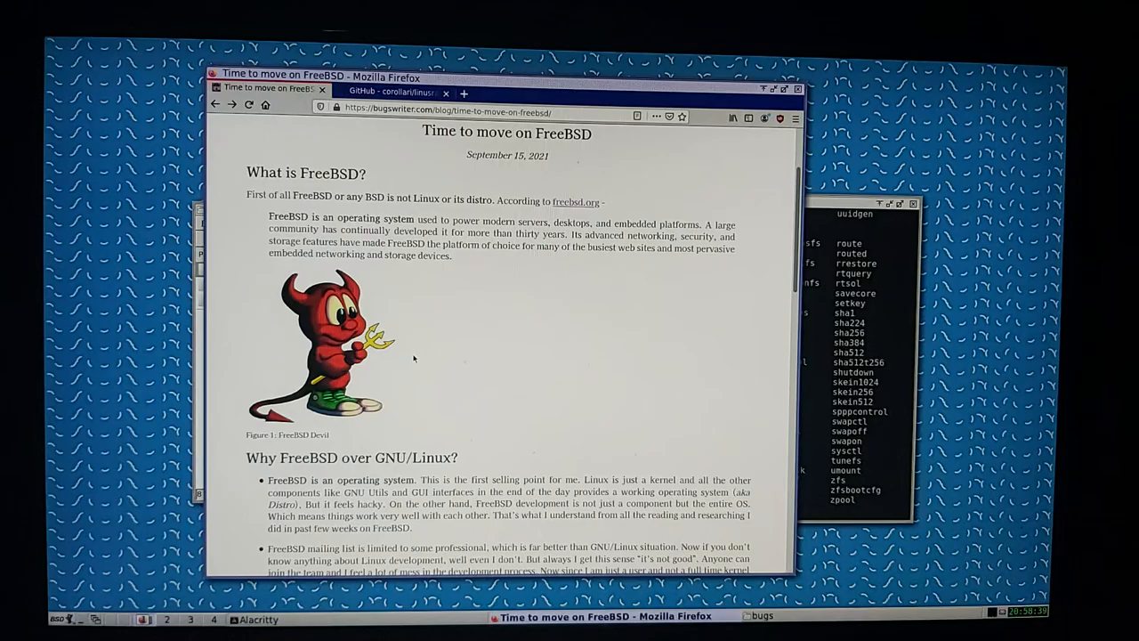
scroll("down", 3)
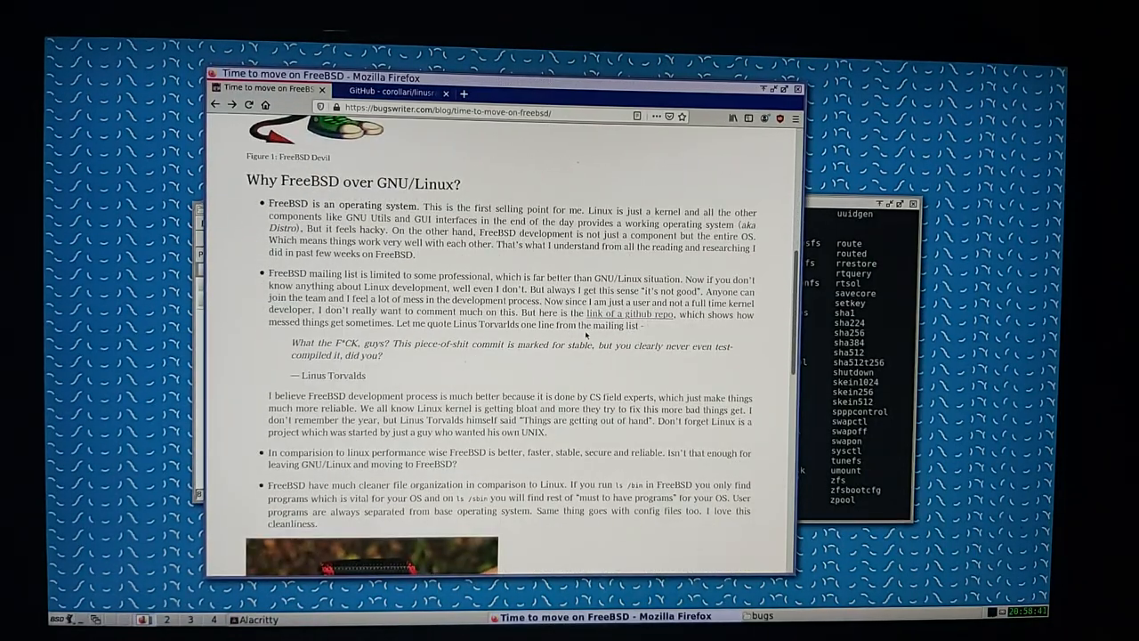
scroll("down", 3)
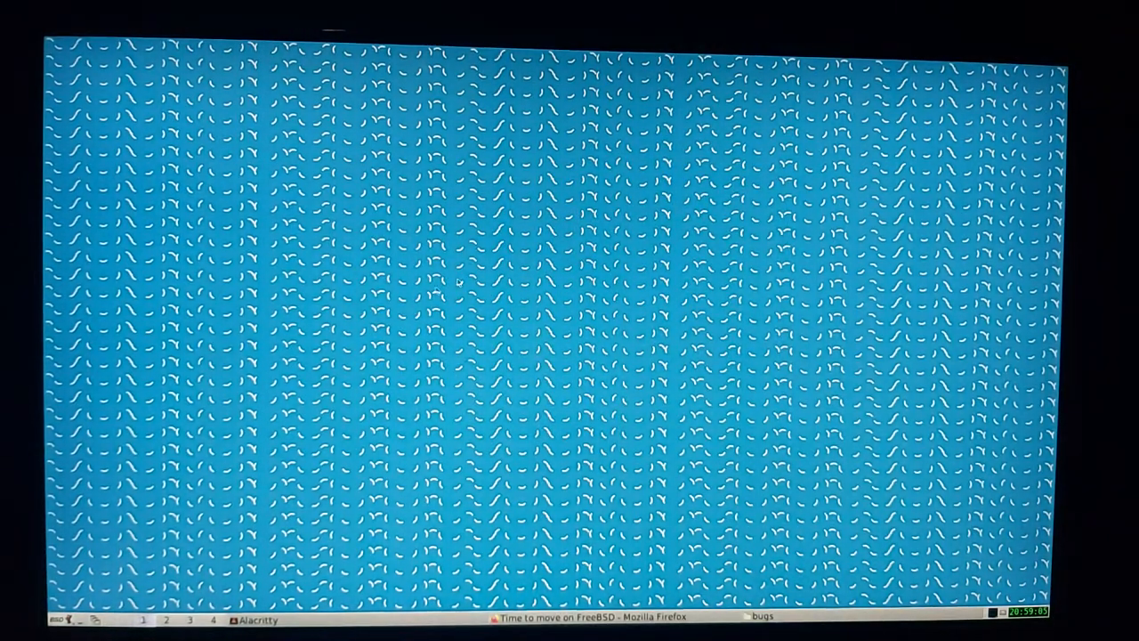
mouse_move(325, 242)
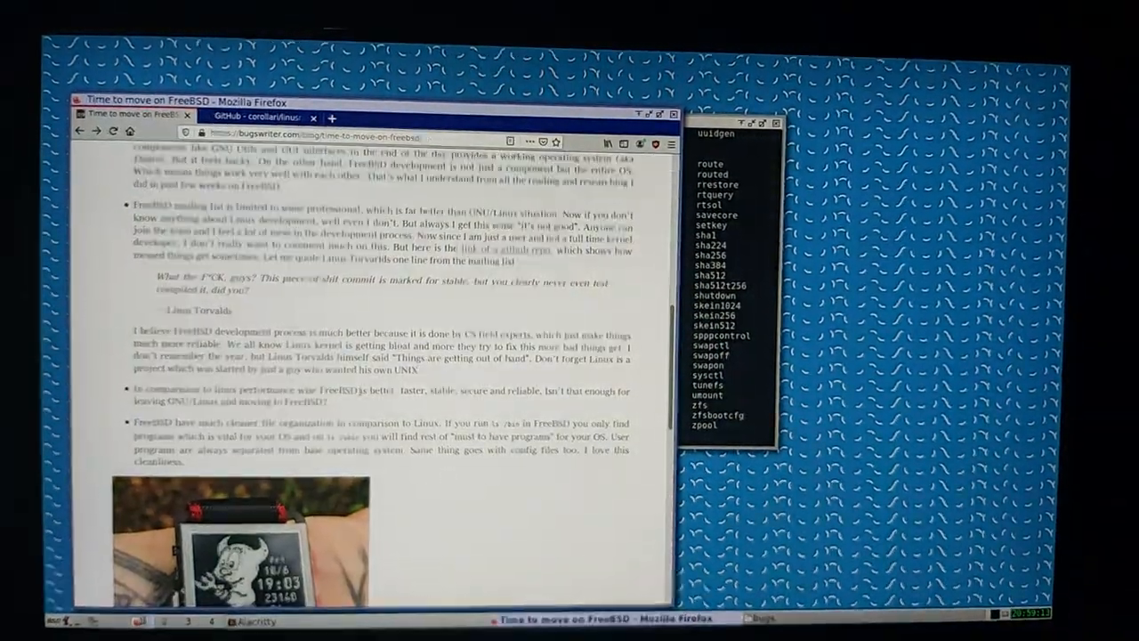
- Scroll the Firefox article down toward 'Why not OpenBSD or NetBSD?'
scroll("down", 3)
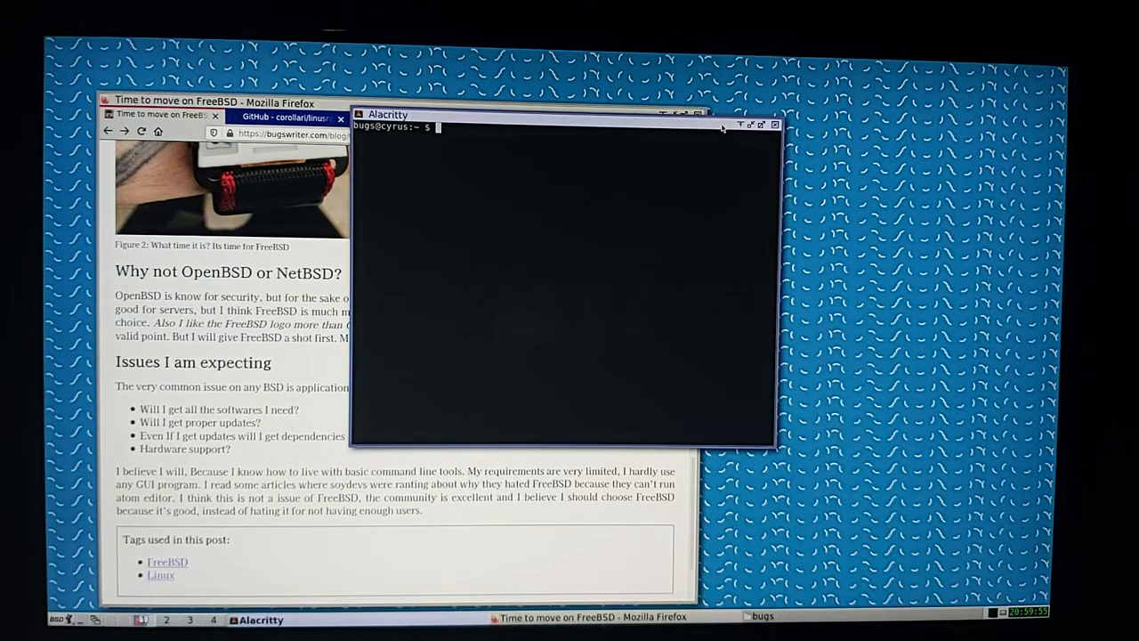
- Run neofetch in Alacritty to show the FreeBSD 13.0 system summary
type("neofetch")
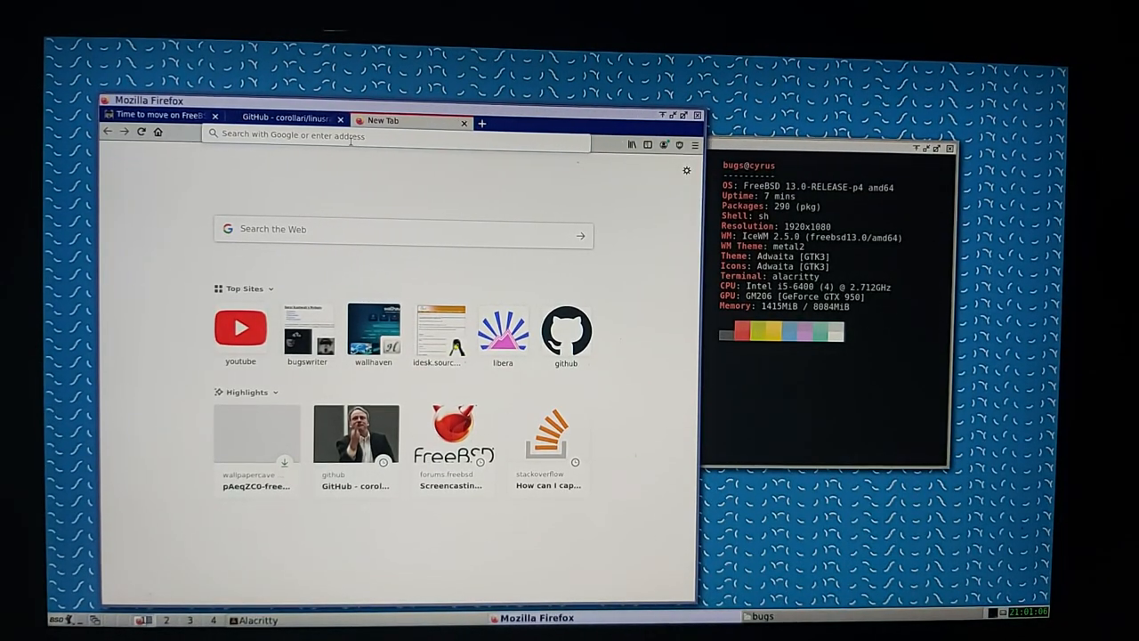
- Search Google for 'freebsd i tried', scroll the results, then close that tab
type("freebsd")
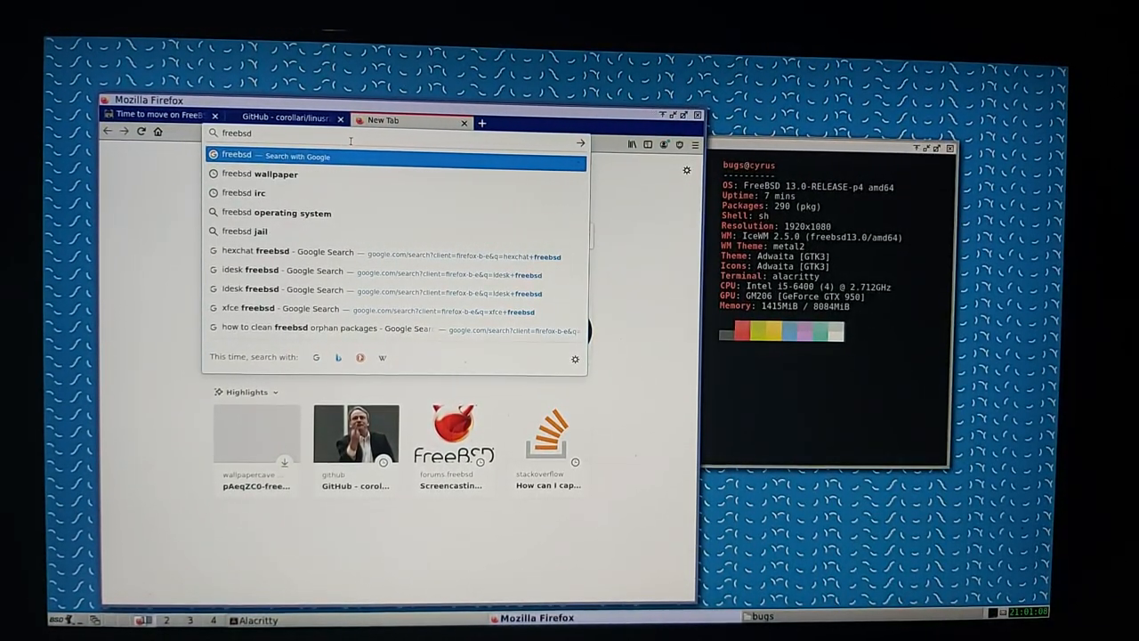
type("t")
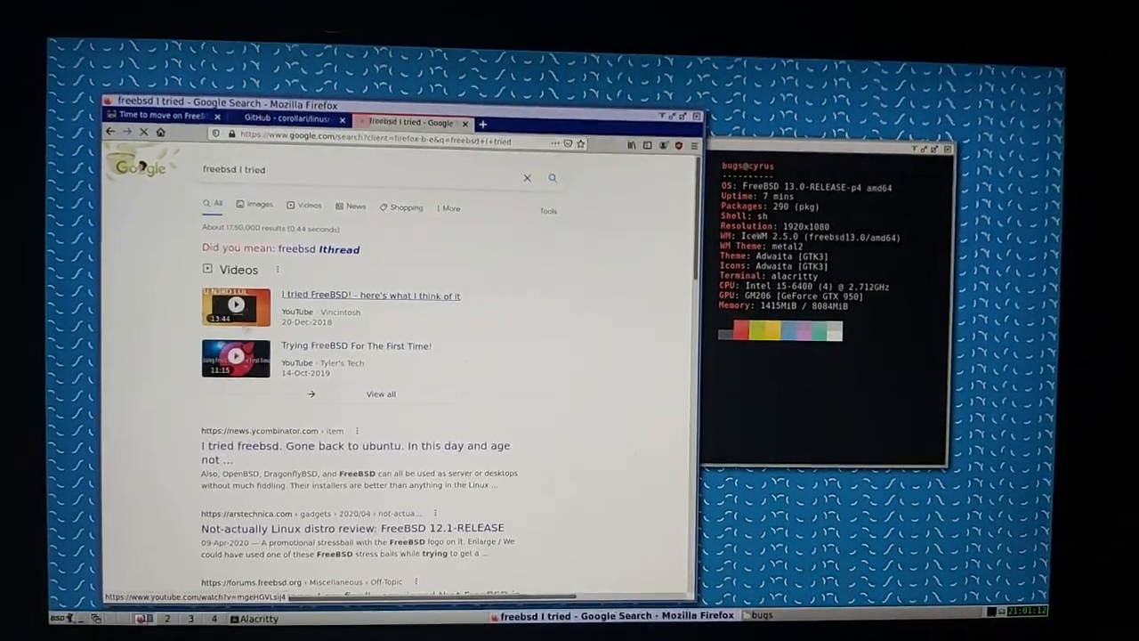
scroll("down", 3)
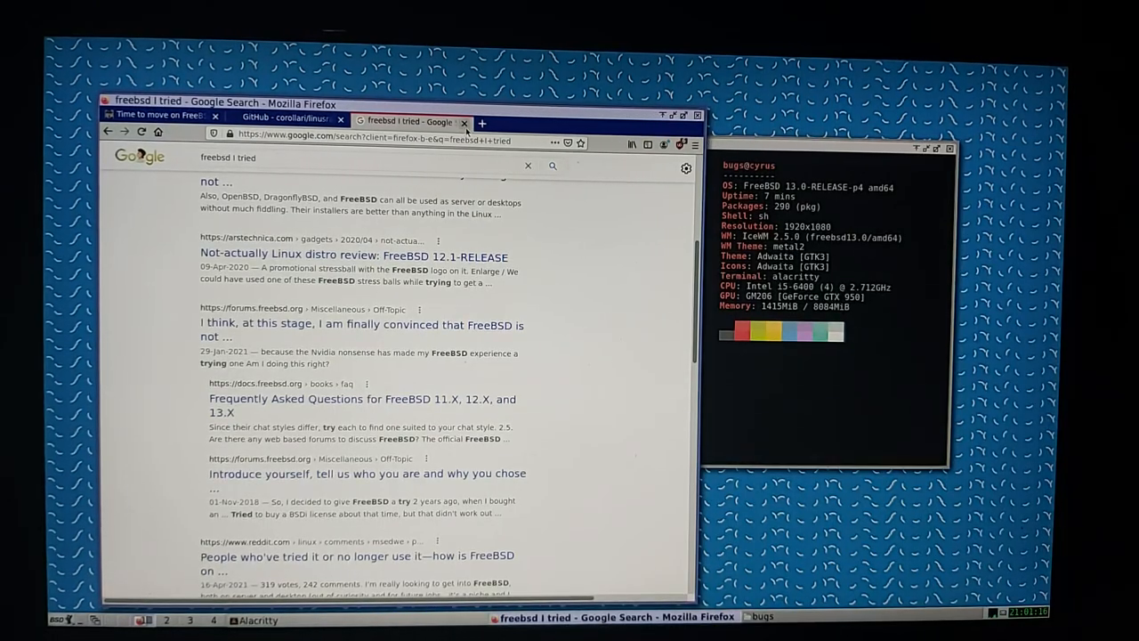
left_click(173, 120)
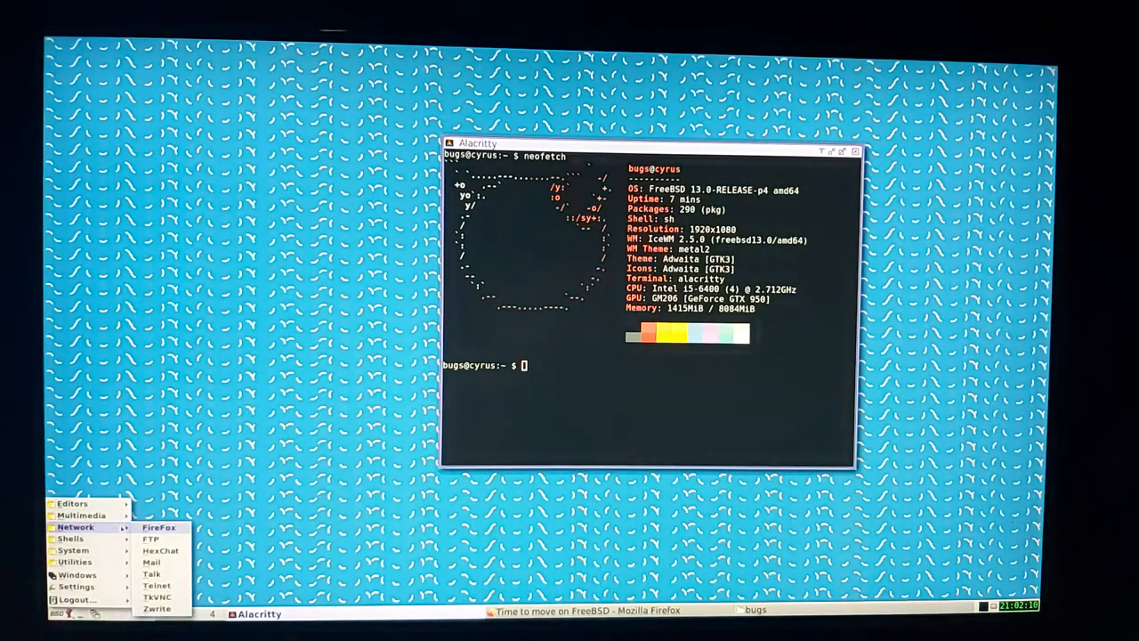
- Dismiss the IceWM menu and close the Alacritty terminal, leaving a bare desktop
left_click(159, 526)
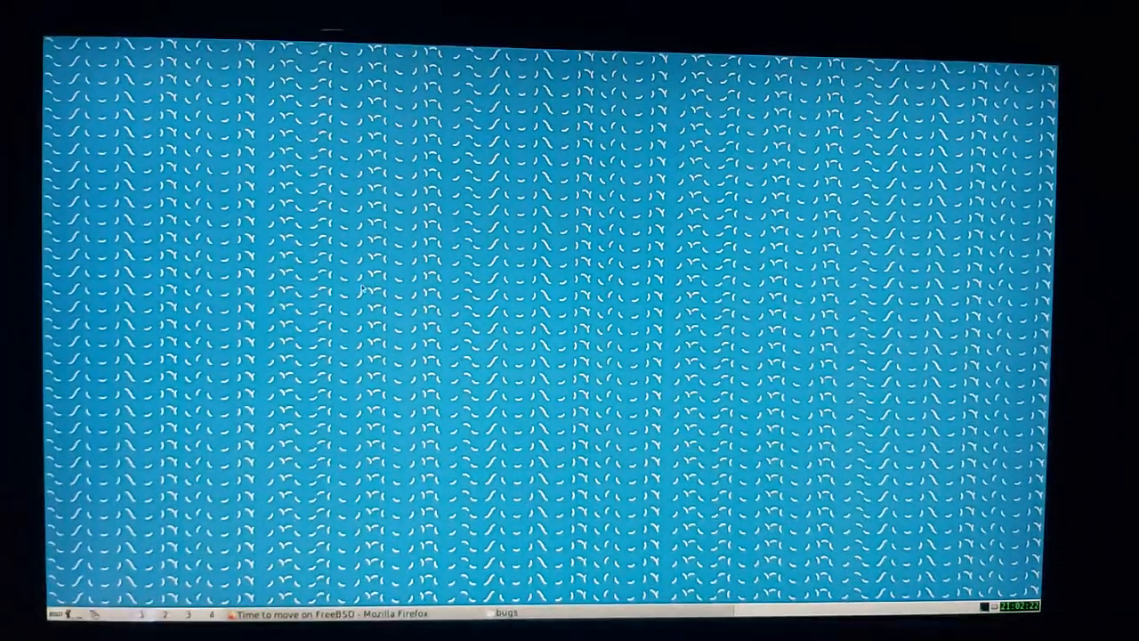
mouse_move(702, 400)
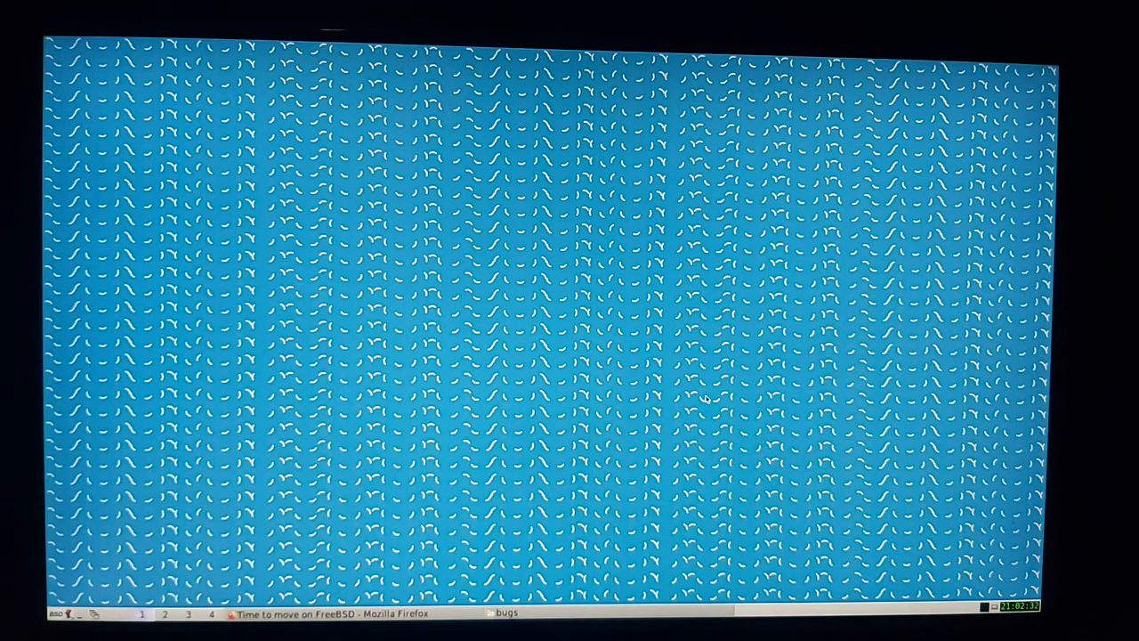
mouse_move(449, 78)
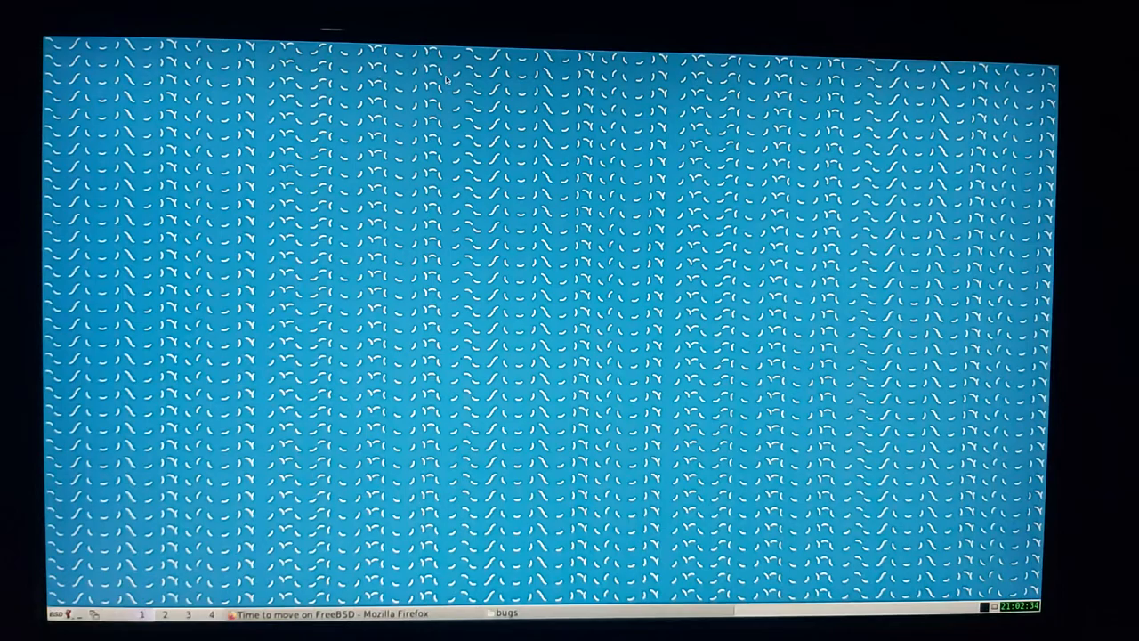